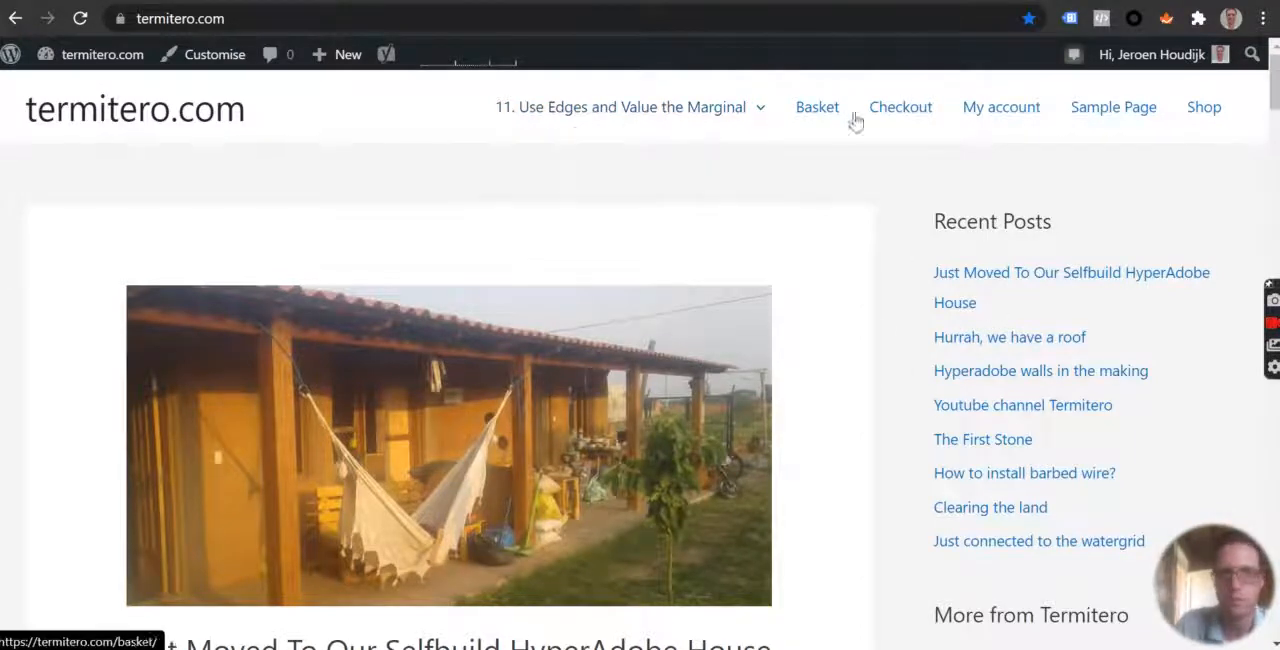
From the termitero.com home page, go to Menus via the site name in the admin bar.
{"action": "scroll", "scroll_direction": "down", "scroll_amount": 3}
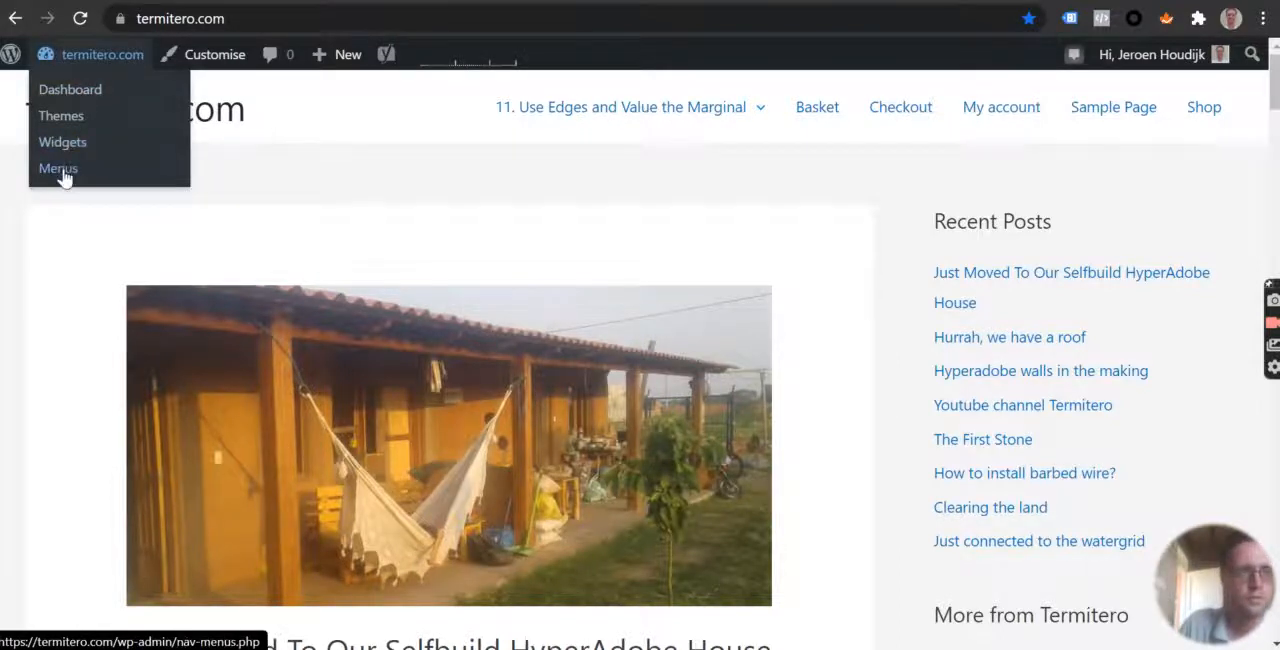
{"action": "left_click", "coordinate": [57, 168]}
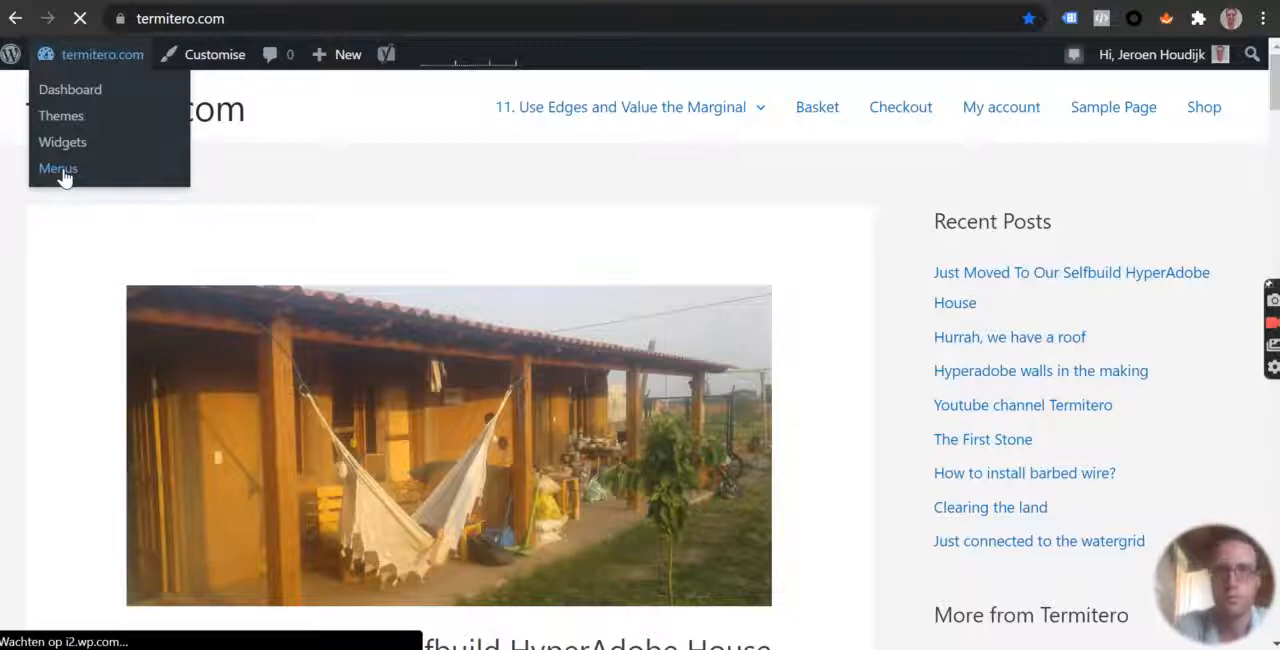
View termitero.com's Top menu structure, containing Shop and Languages.
{"action": "left_click", "coordinate": [58, 168]}
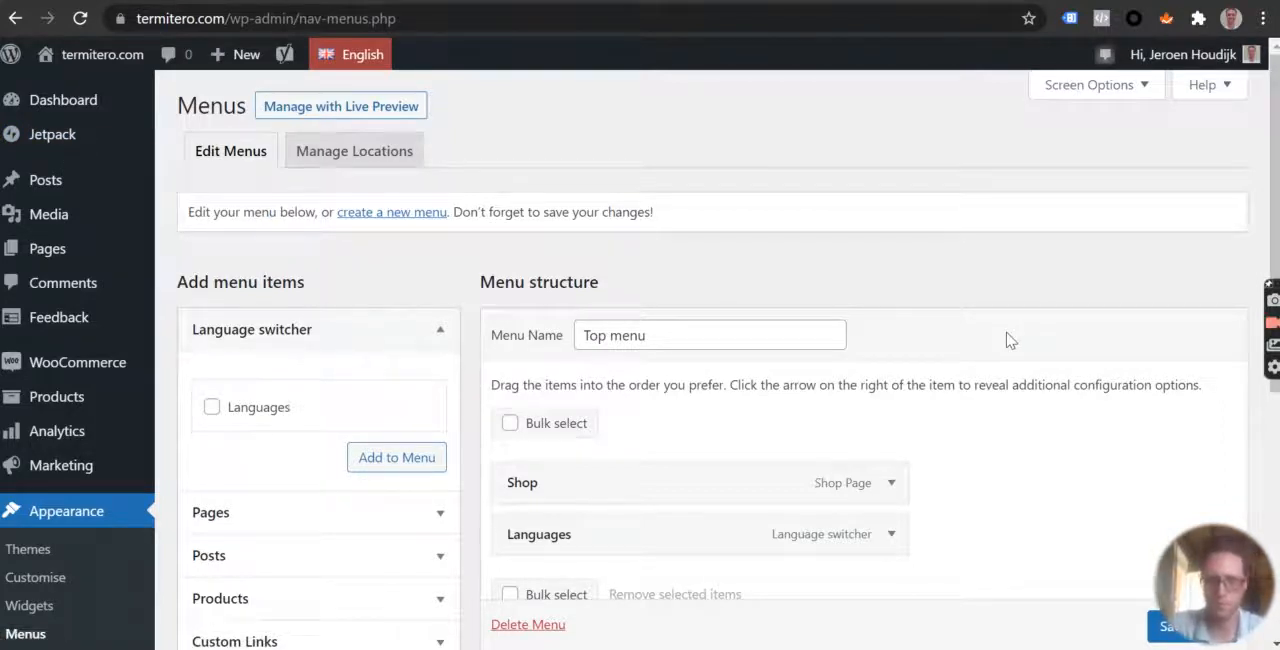
{"action": "mouse_move", "coordinate": [885, 343]}
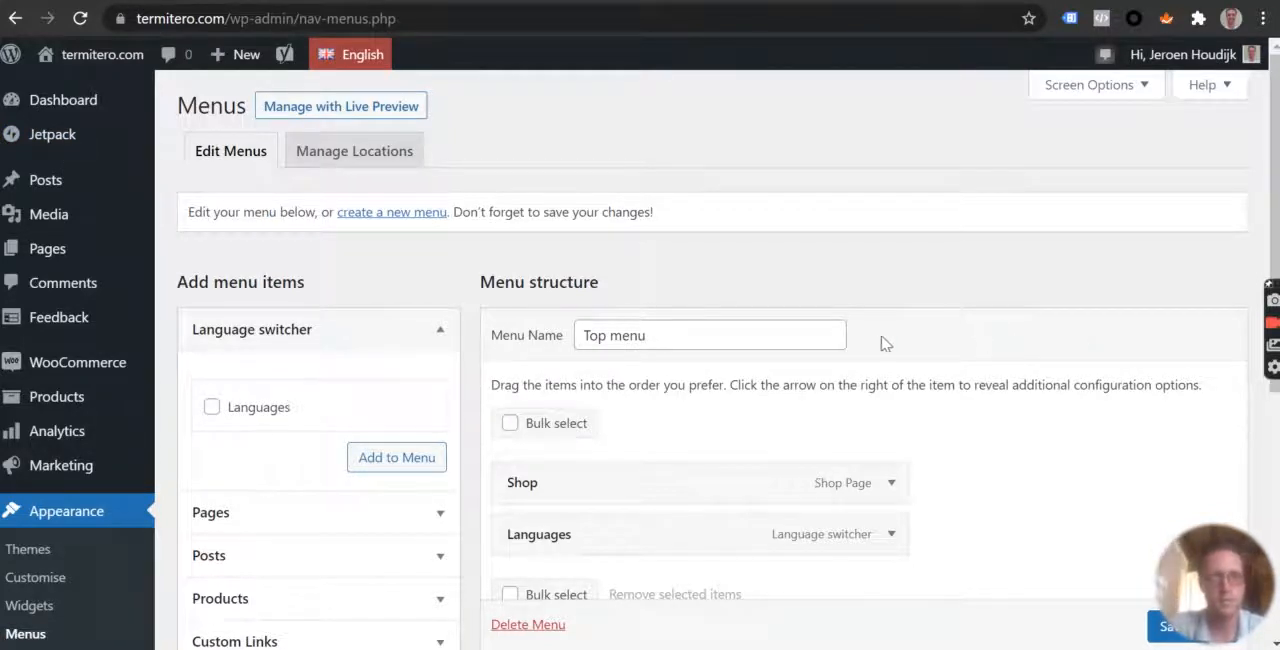
{"action": "mouse_move", "coordinate": [872, 269]}
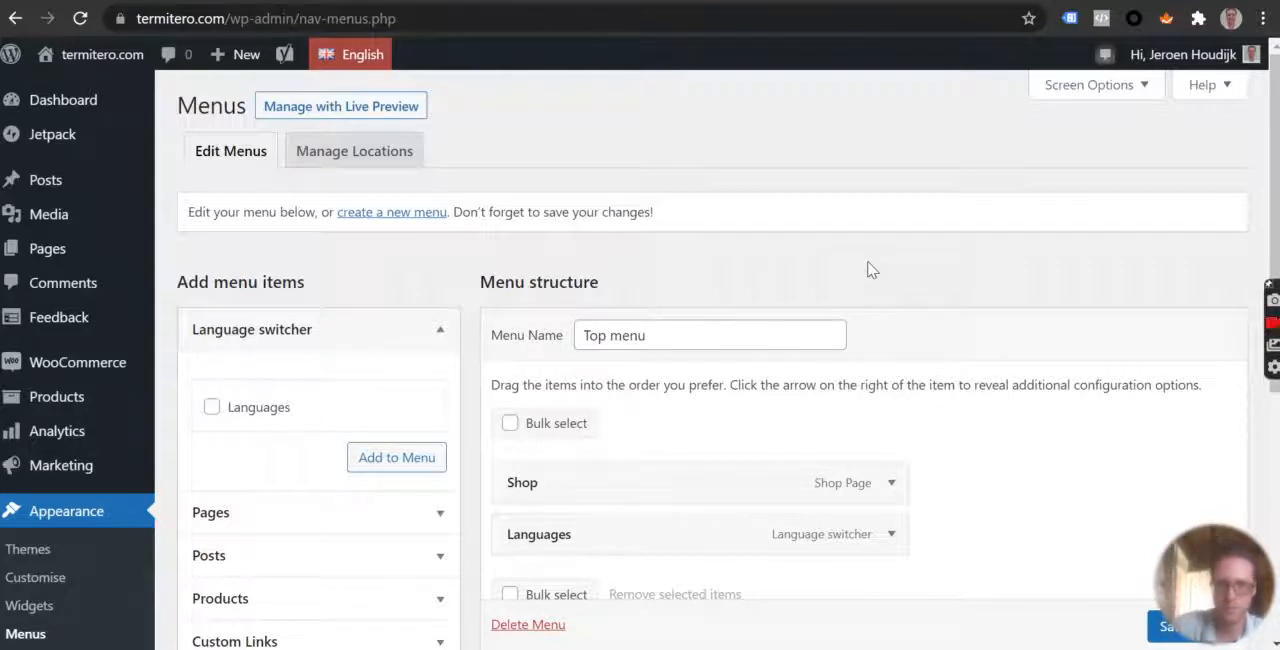
{"action": "mouse_move", "coordinate": [1007, 377]}
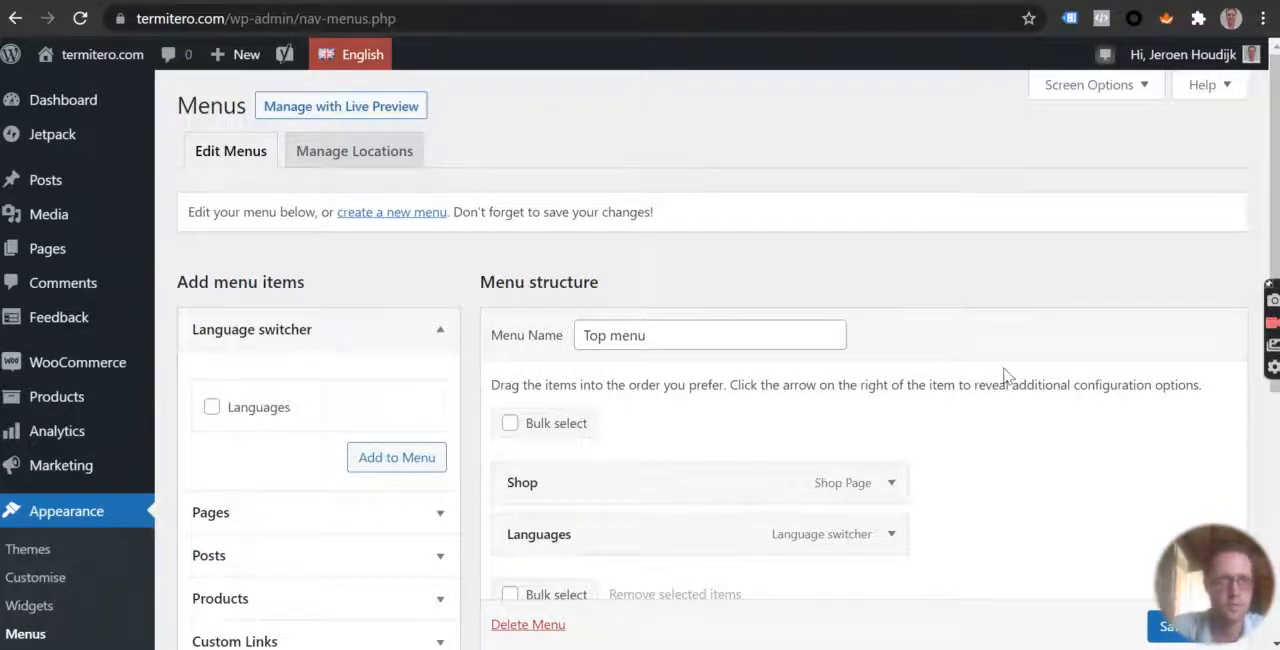
{"action": "scroll", "scroll_direction": "down", "scroll_amount": 3}
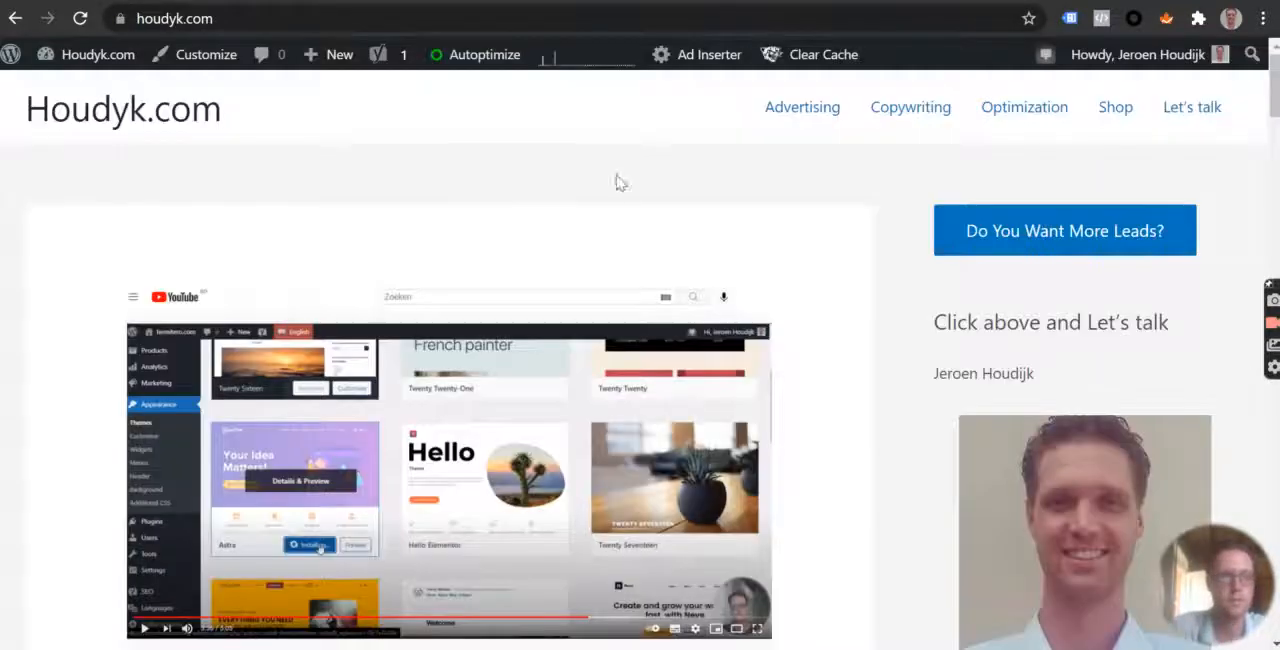
Open houdyk.com's admin dashboard, then Appearance > Menus.
{"action": "left_click", "coordinate": [97, 54]}
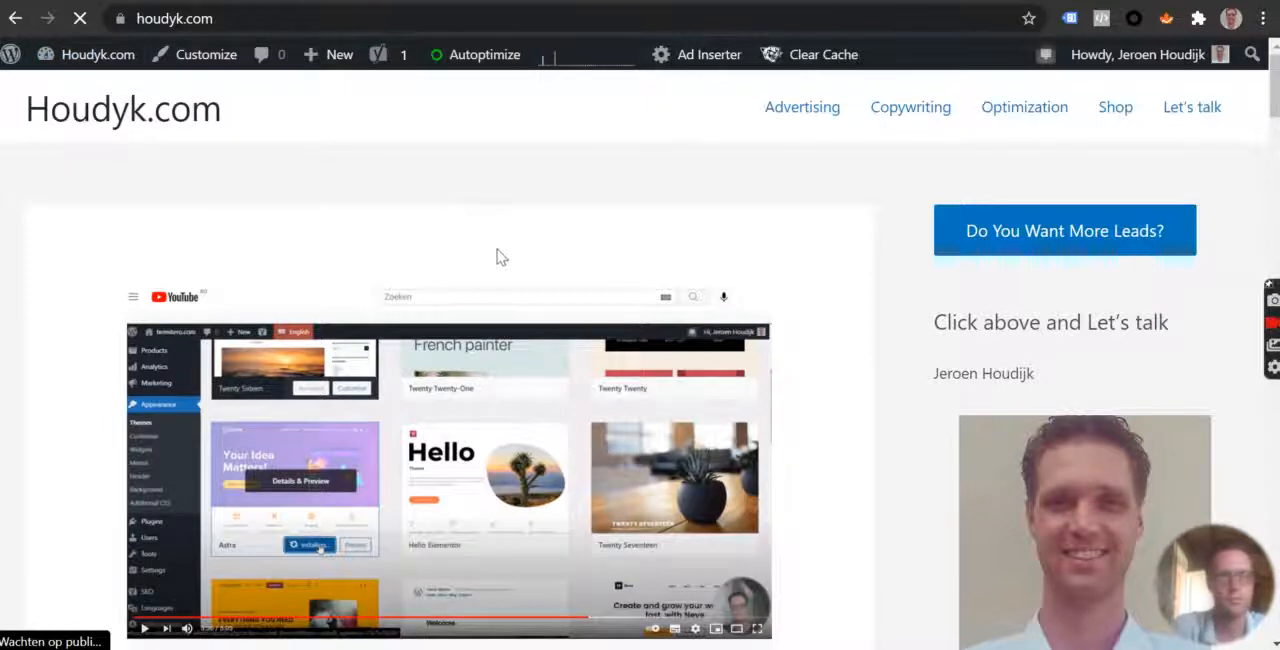
{"action": "left_click", "coordinate": [97, 54]}
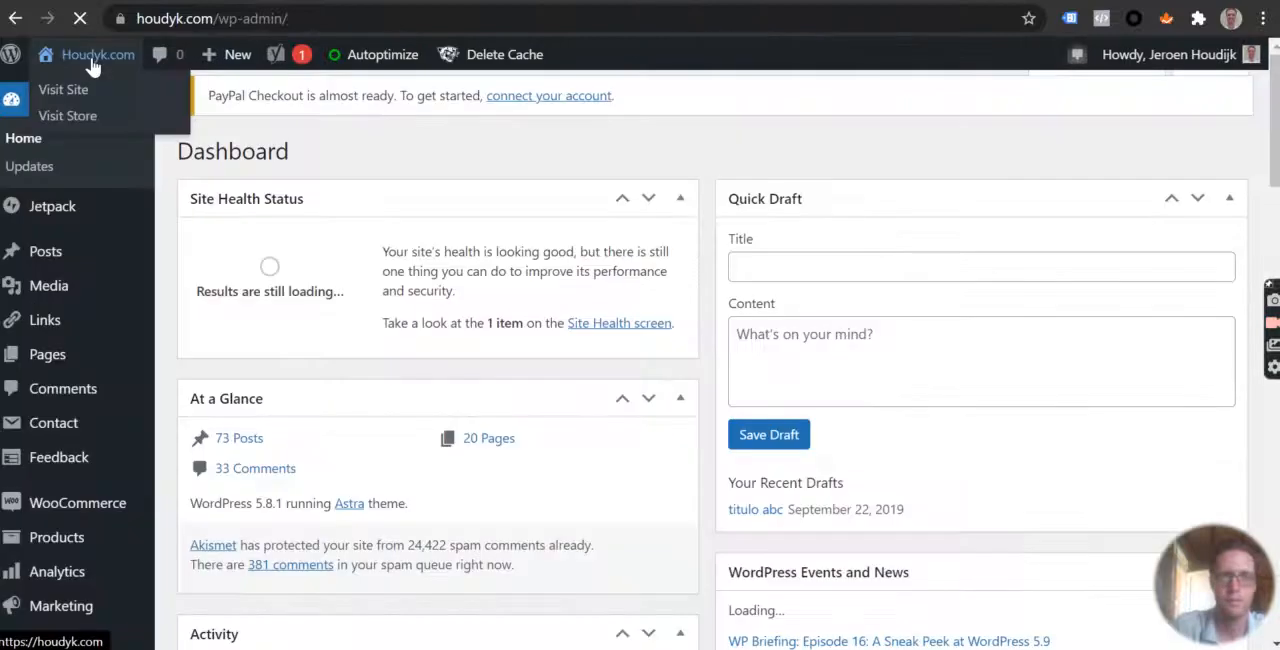
{"action": "scroll", "scroll_direction": "down", "scroll_amount": 3}
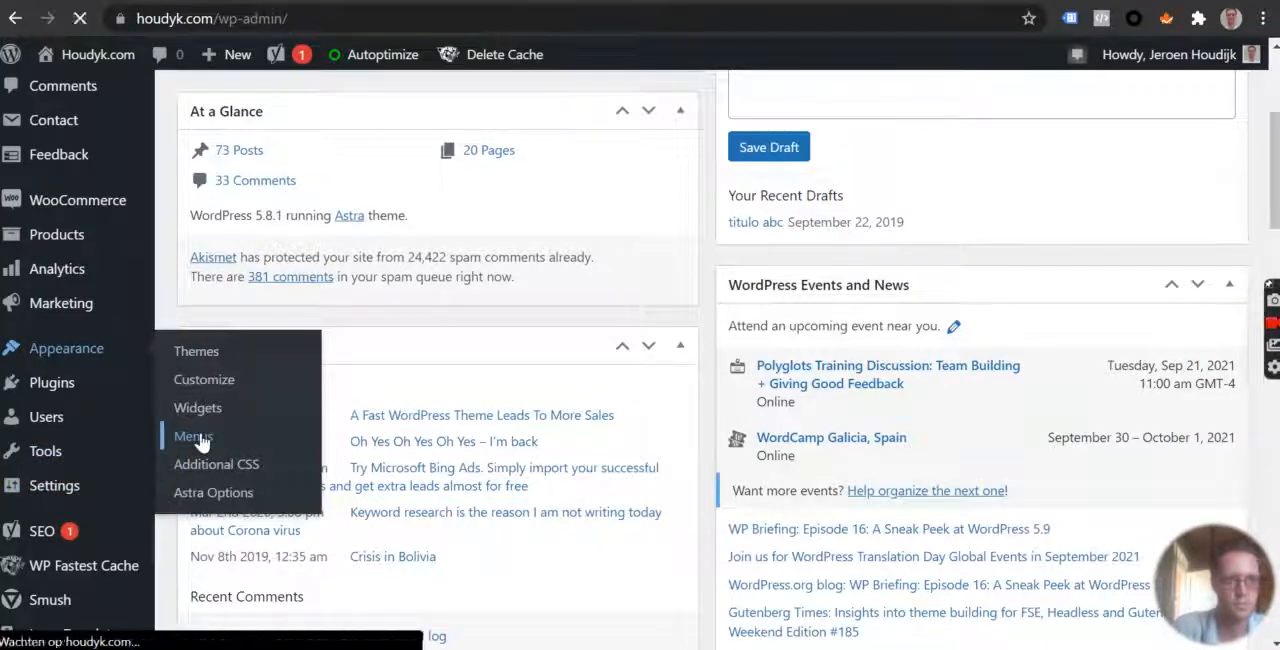
{"action": "left_click", "coordinate": [193, 436]}
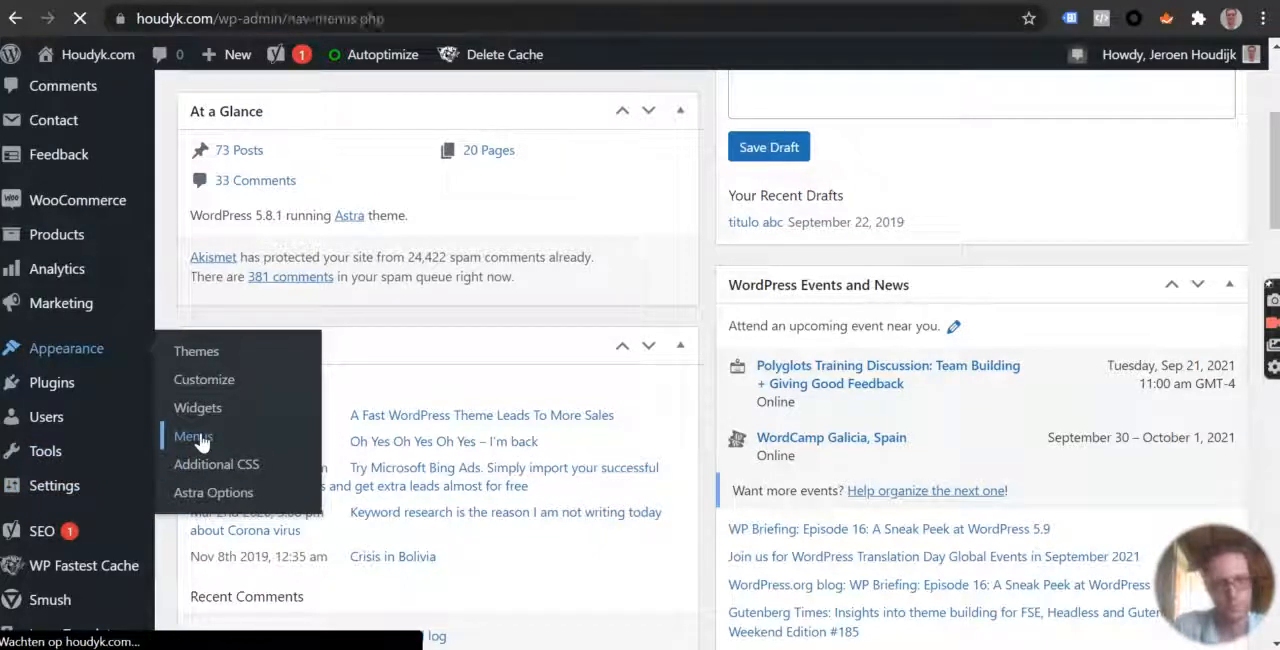
Review houdyk.com's Top menu (Advertising, Copywriting, Optimization, Shop, Let's talk), then open Manage Locations.
{"action": "left_click", "coordinate": [192, 436]}
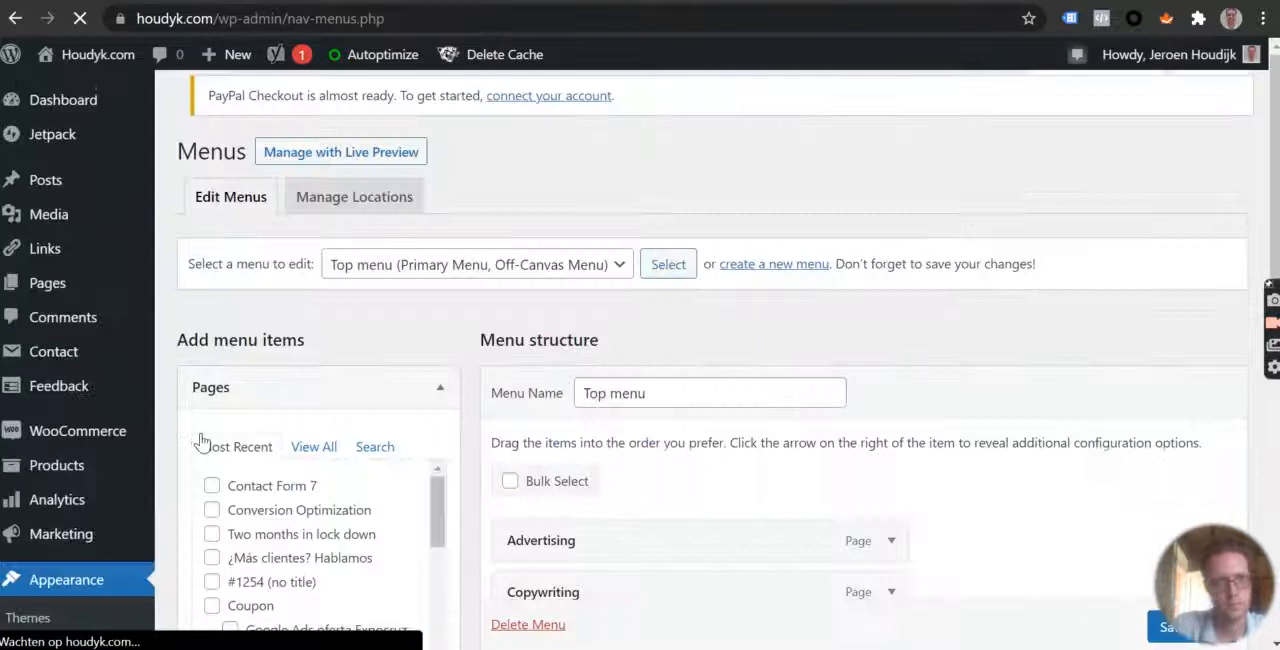
{"action": "scroll", "scroll_direction": "down", "scroll_amount": 3}
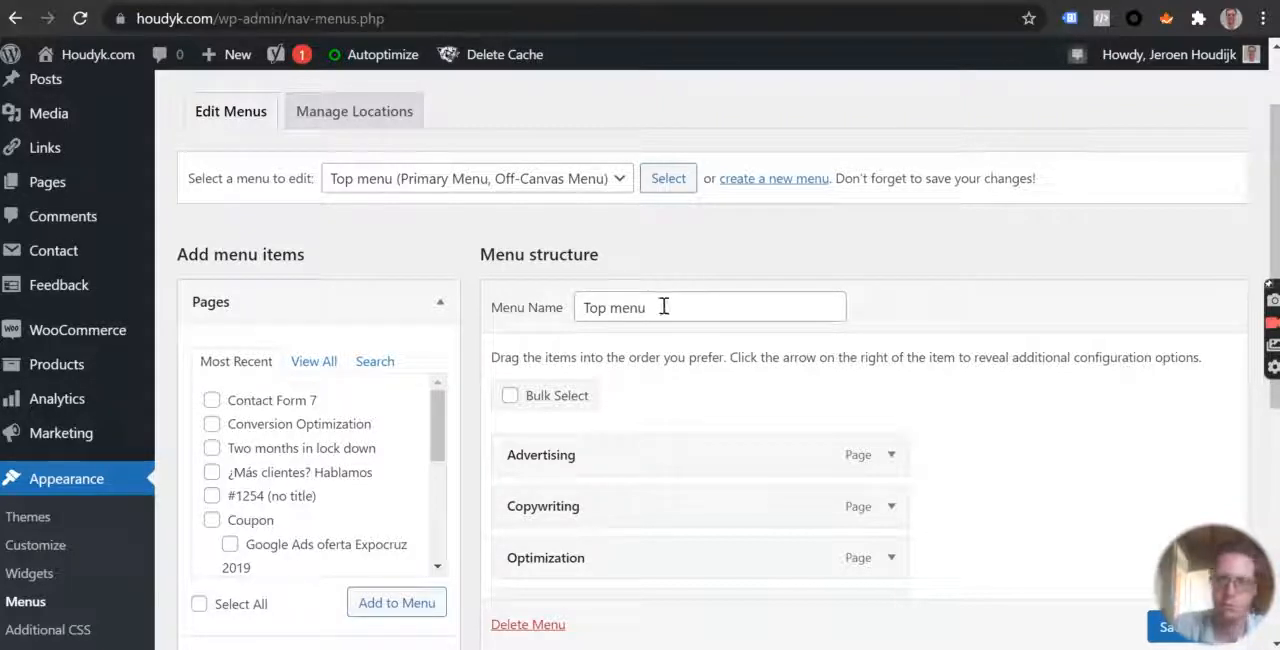
{"action": "scroll", "scroll_direction": "down", "scroll_amount": 3}
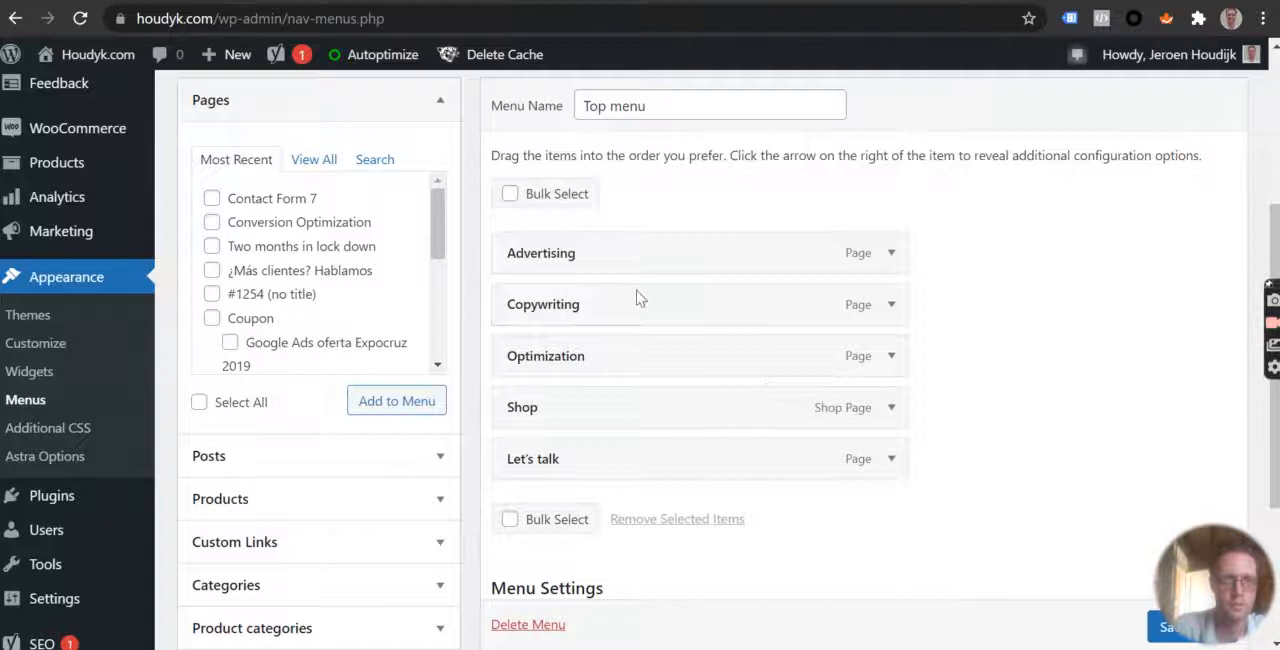
{"action": "mouse_move", "coordinate": [625, 315]}
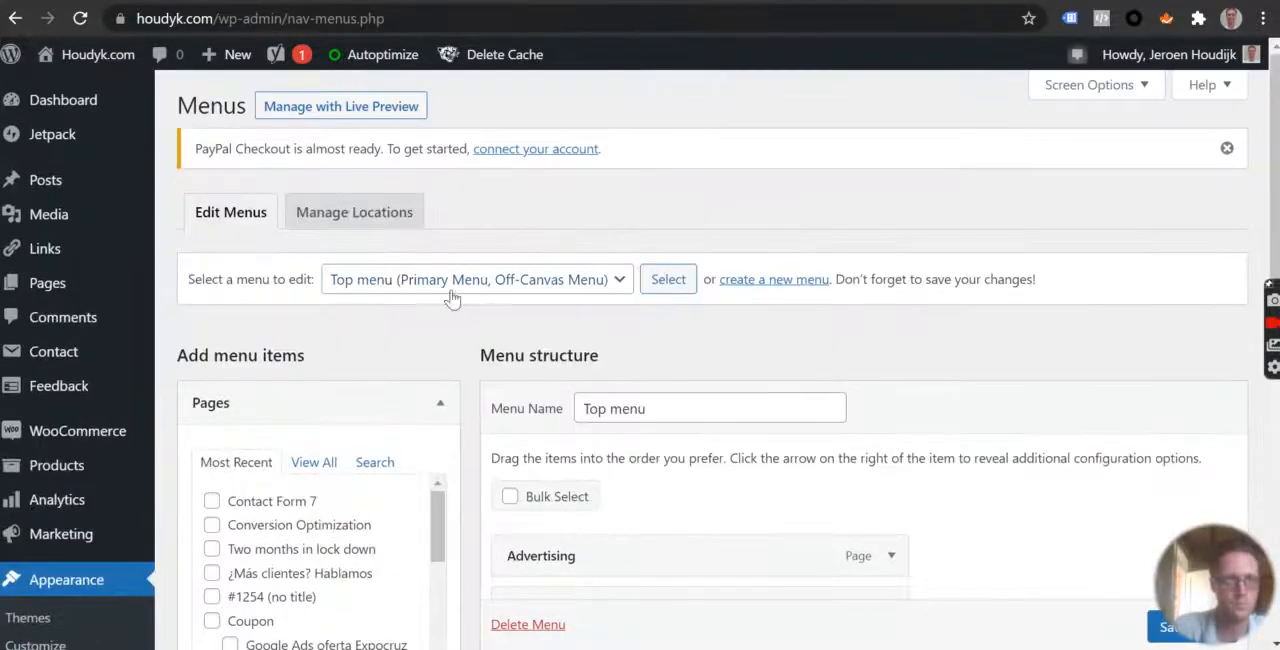
{"action": "left_click", "coordinate": [354, 212]}
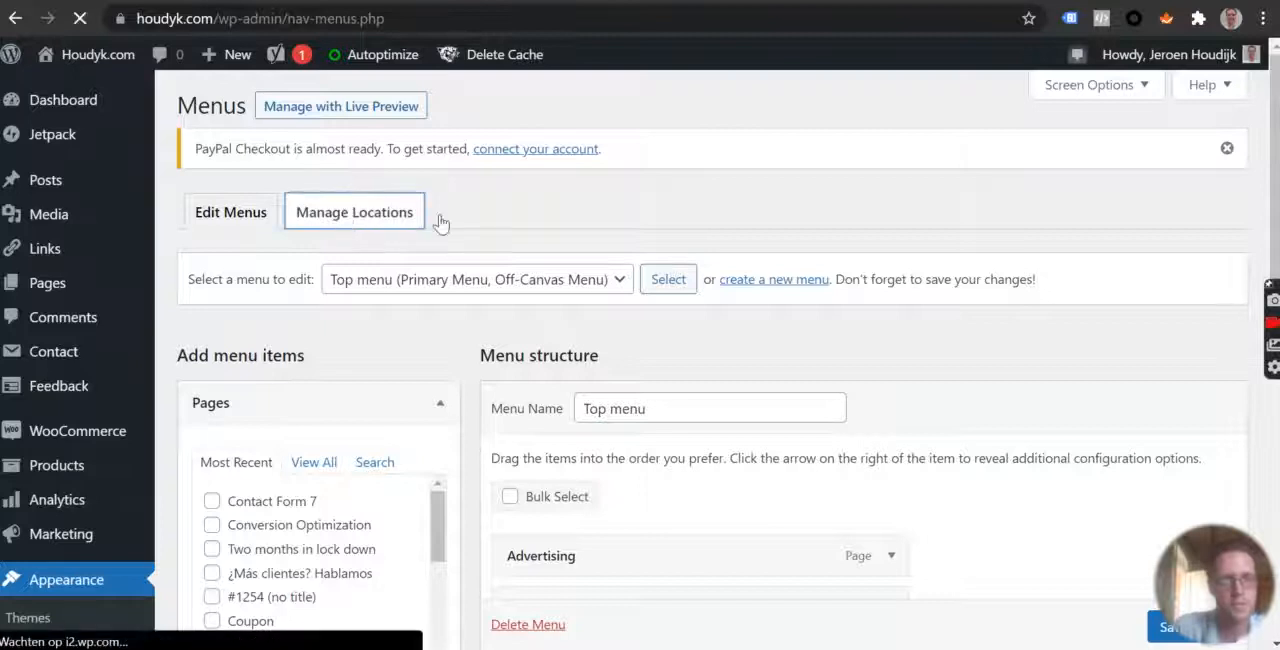
Note houdyk.com's Top menu on Primary and Off-Canvas, then return to termitero.com's admin.
{"action": "left_click", "coordinate": [354, 211]}
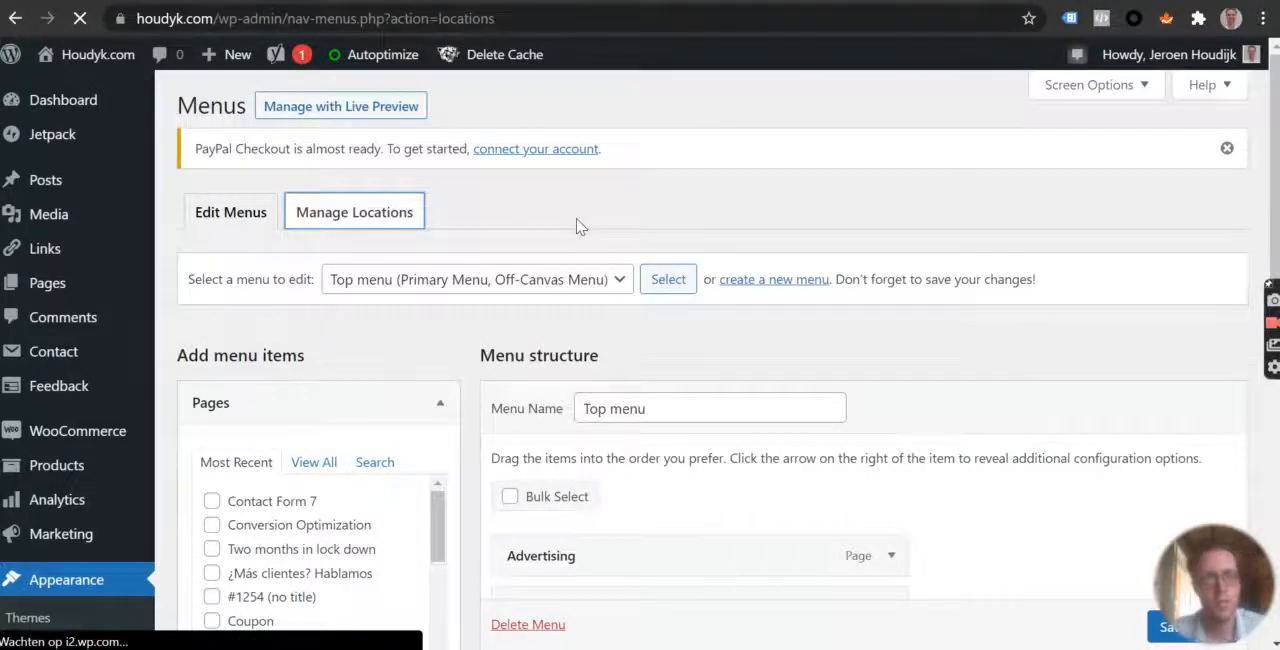
{"action": "left_click", "coordinate": [354, 212]}
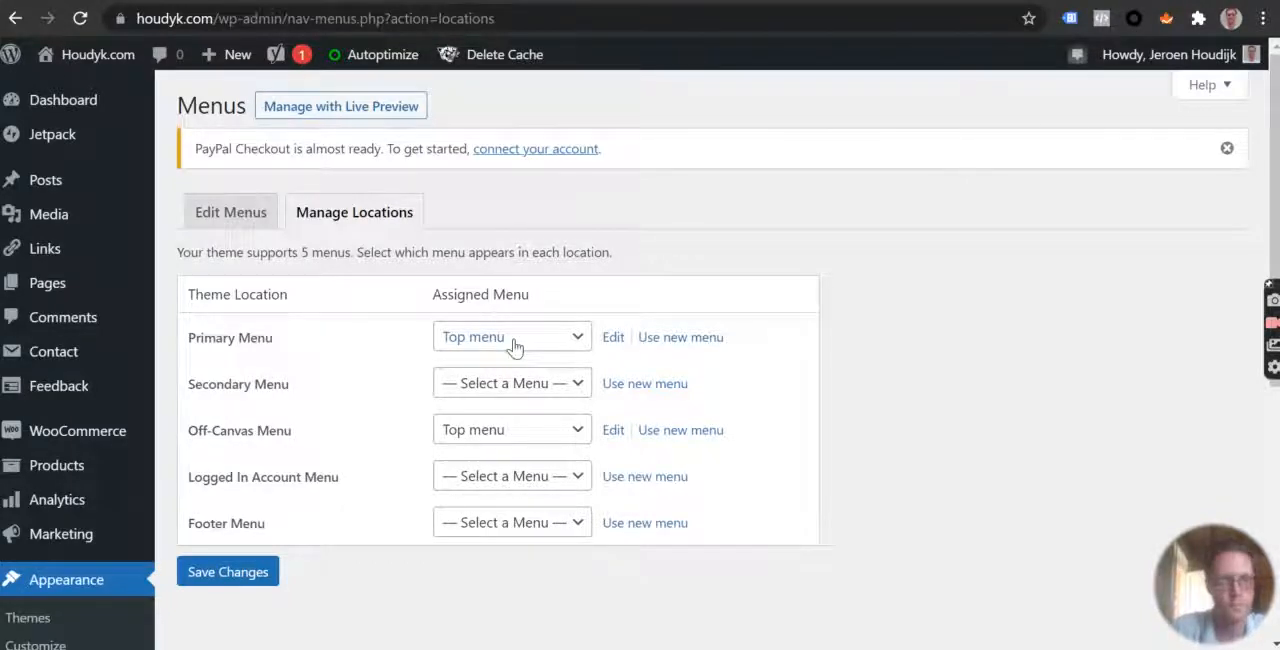
{"action": "mouse_move", "coordinate": [310, 458]}
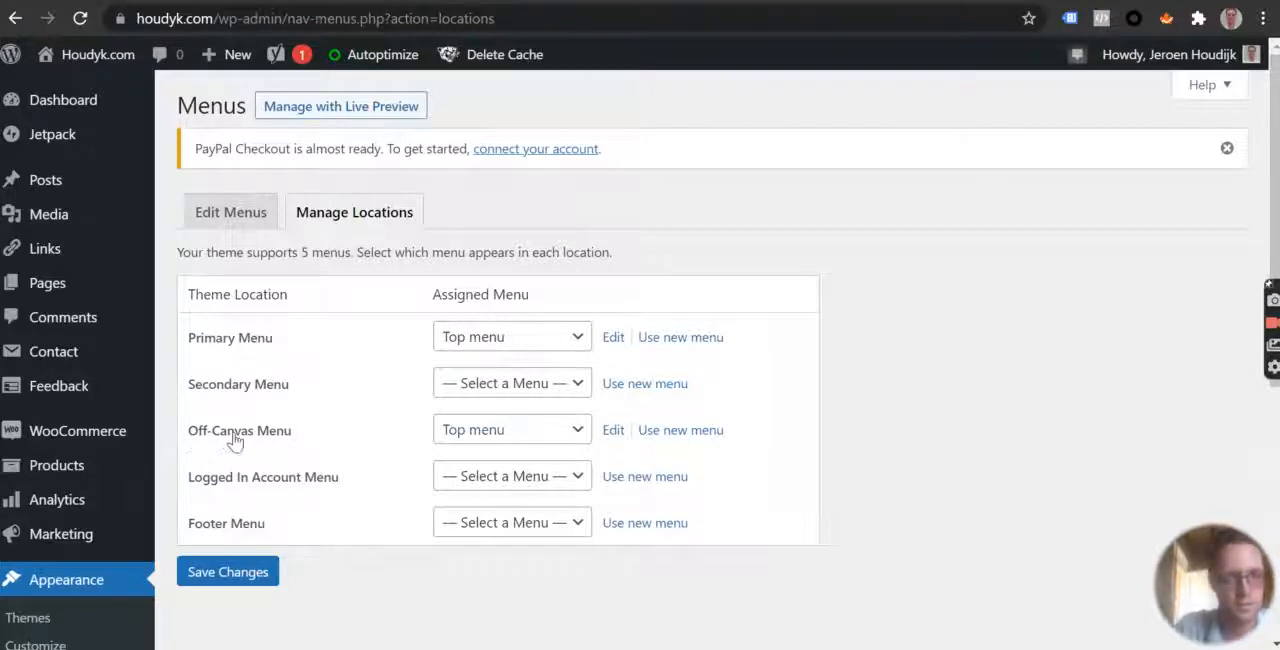
{"action": "mouse_move", "coordinate": [255, 438]}
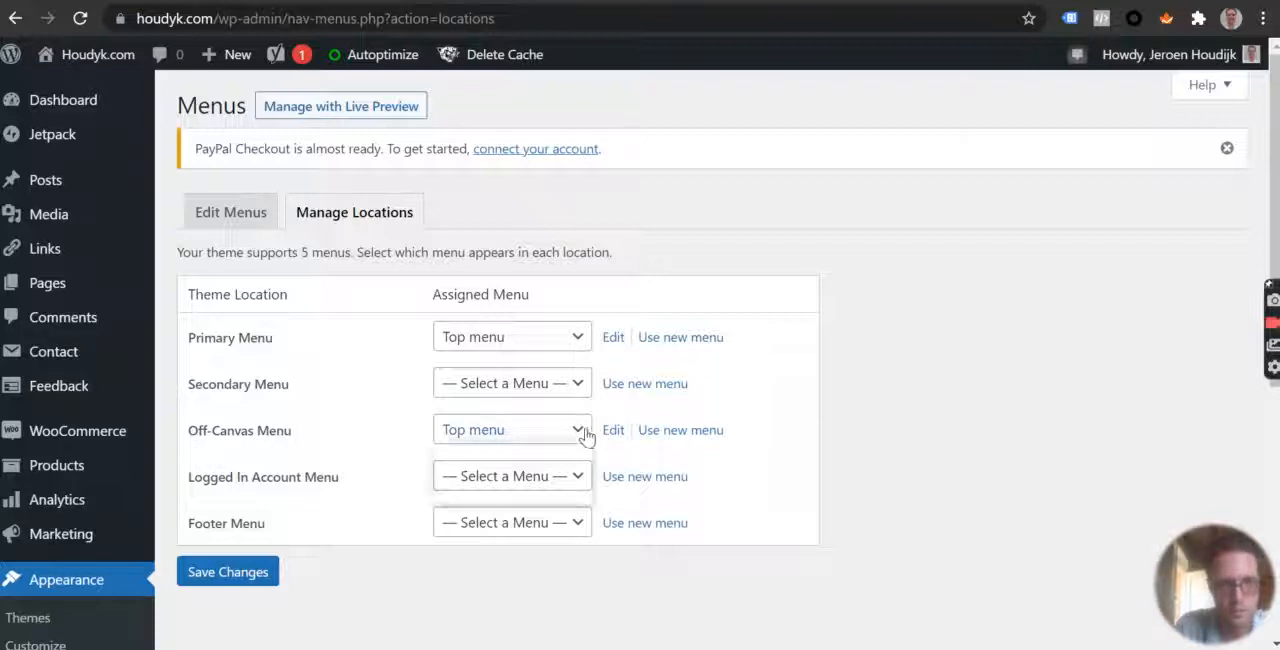
{"action": "left_click", "coordinate": [511, 429]}
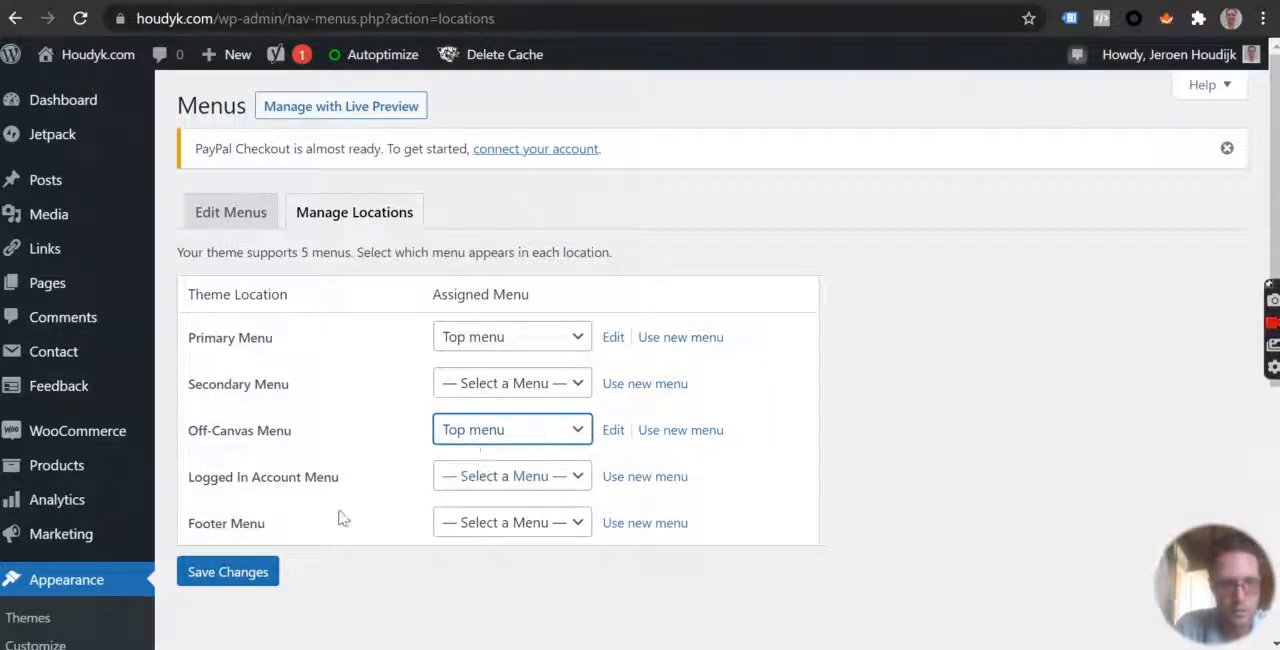
{"action": "left_click", "coordinate": [228, 571]}
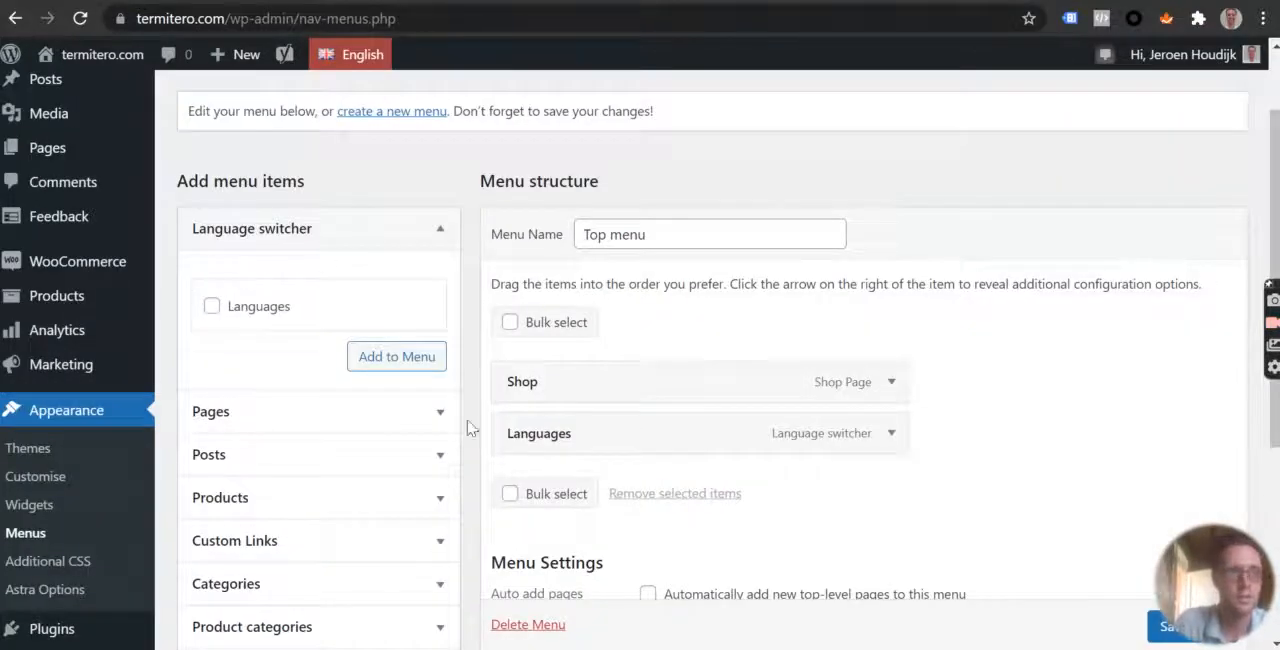
{"action": "mouse_move", "coordinate": [313, 360]}
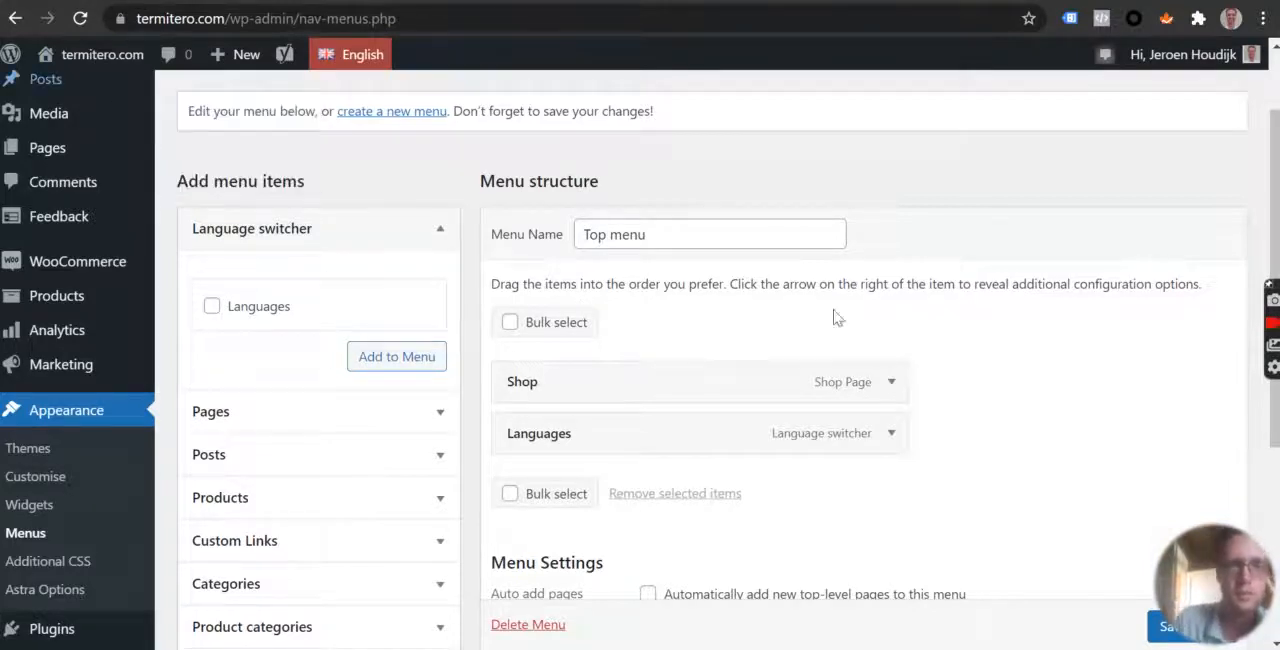
Open the Manage Locations page for termitero.com's menus.
{"action": "scroll", "scroll_direction": "down", "scroll_amount": 3}
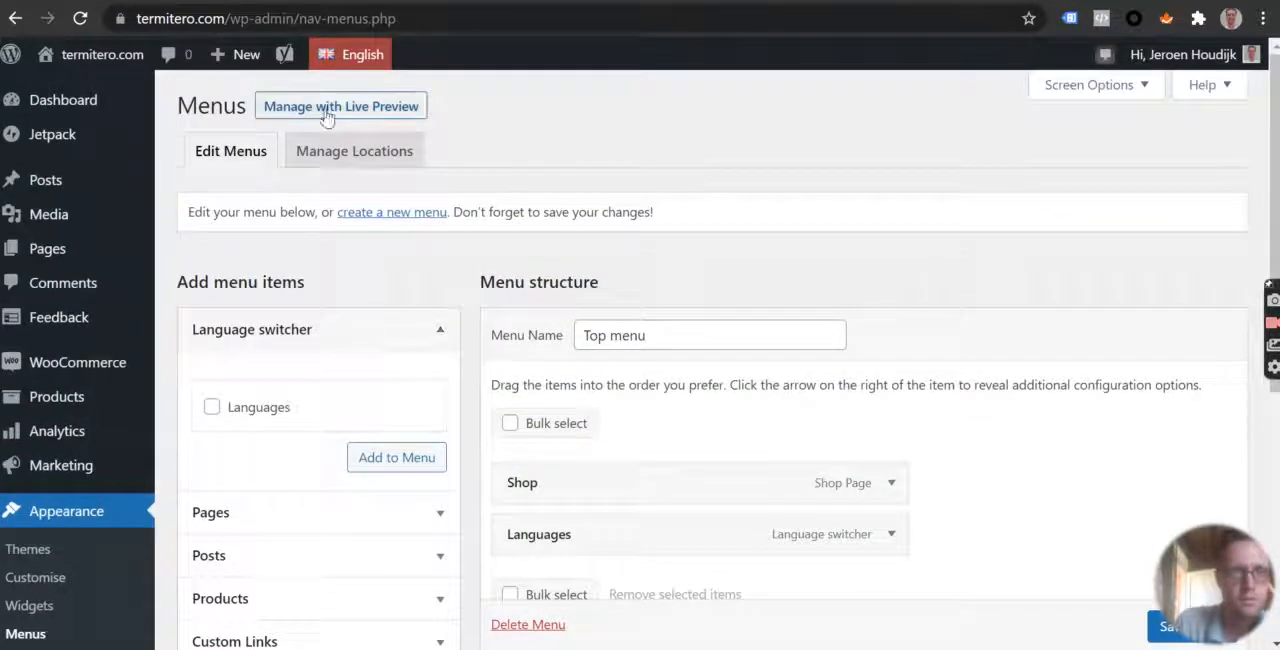
{"action": "left_click", "coordinate": [354, 150]}
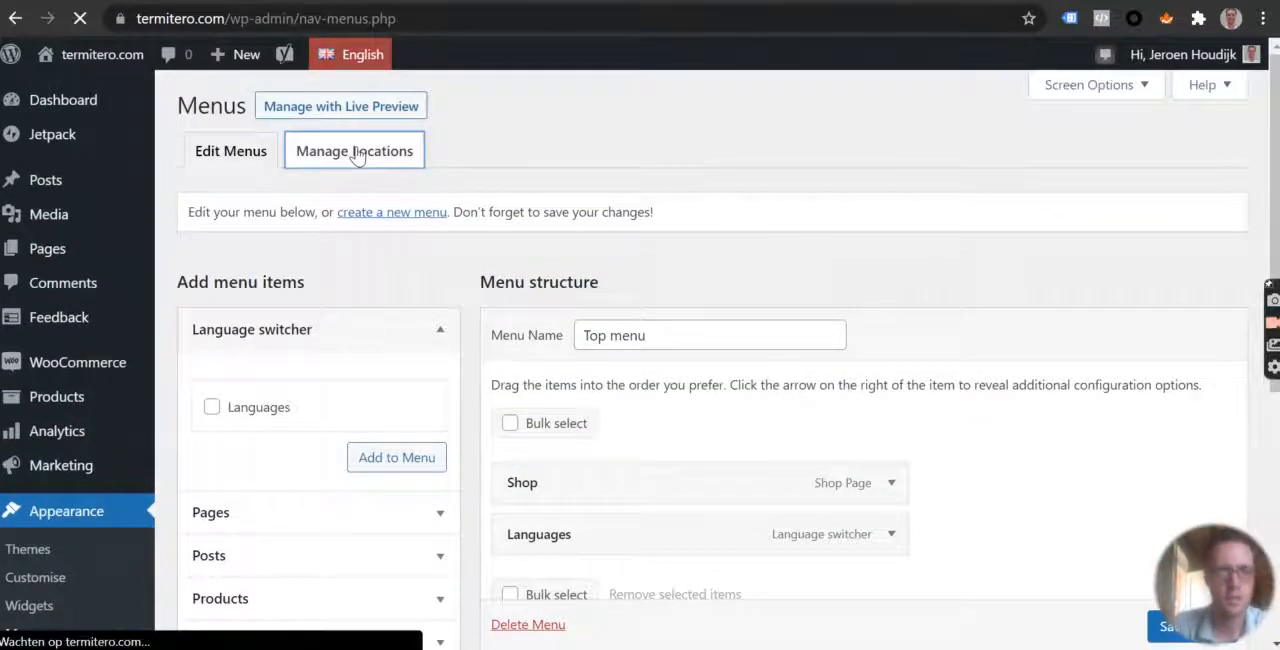
Assign Top menu to Primary Menu English and Primary Menu Español.
{"action": "left_click", "coordinate": [354, 150]}
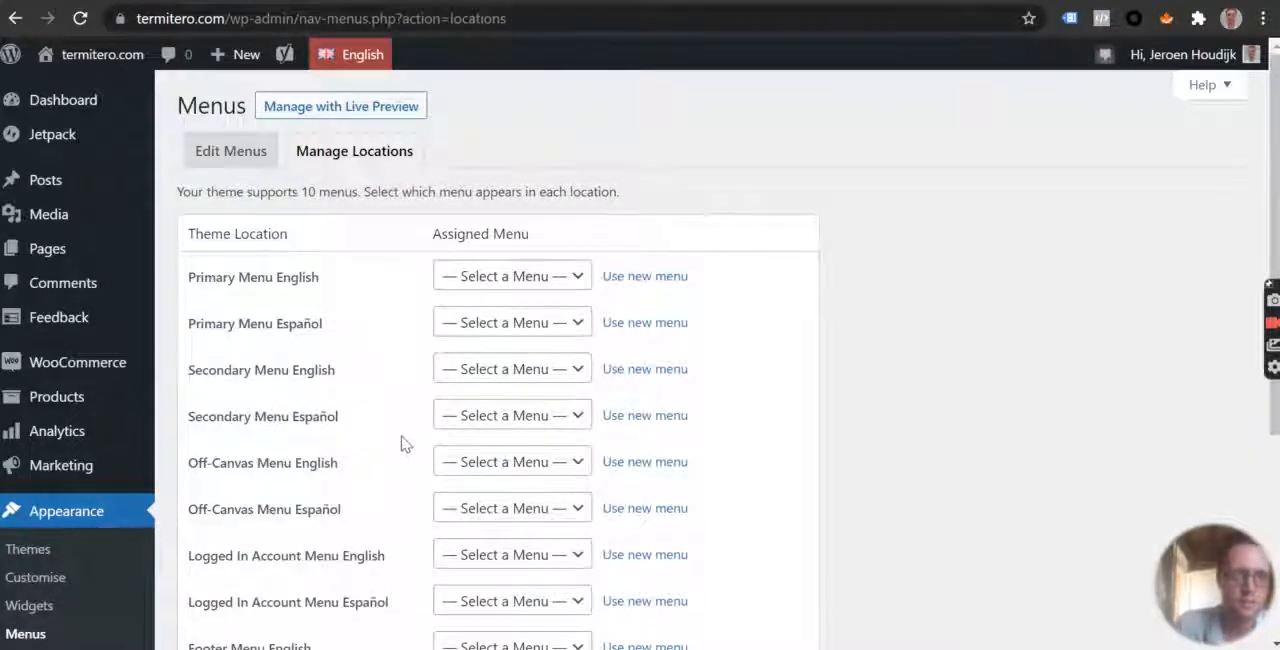
{"action": "scroll", "scroll_direction": "down", "scroll_amount": 3}
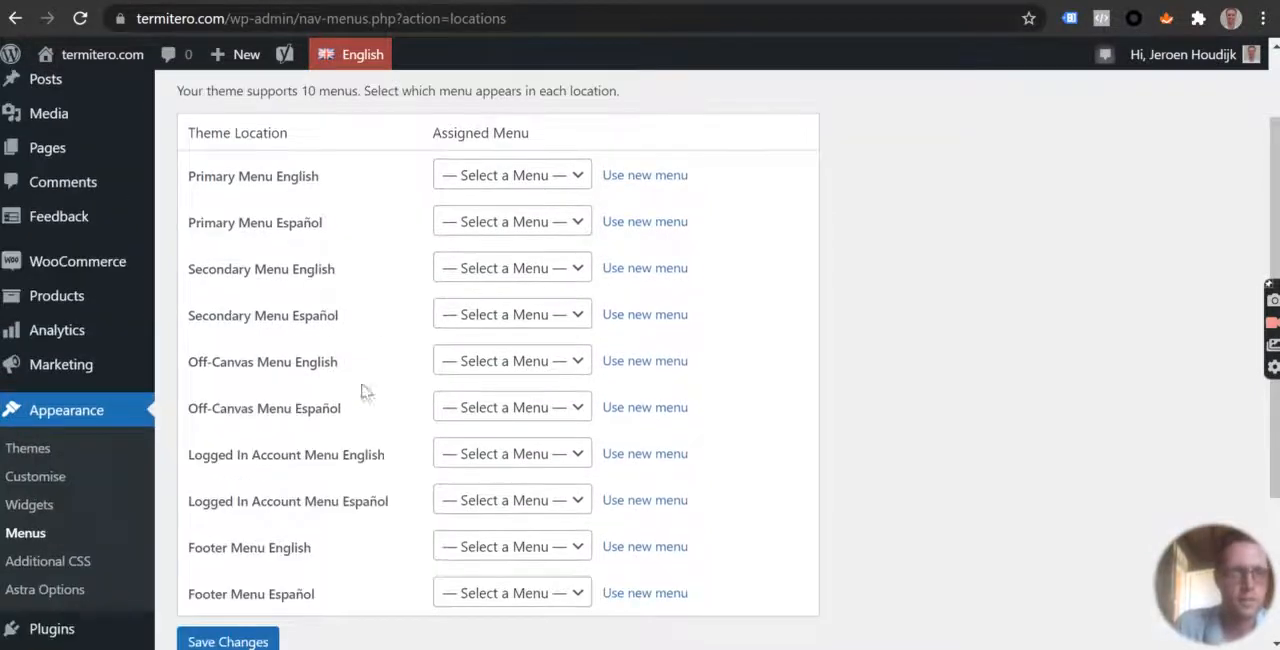
{"action": "mouse_move", "coordinate": [305, 202]}
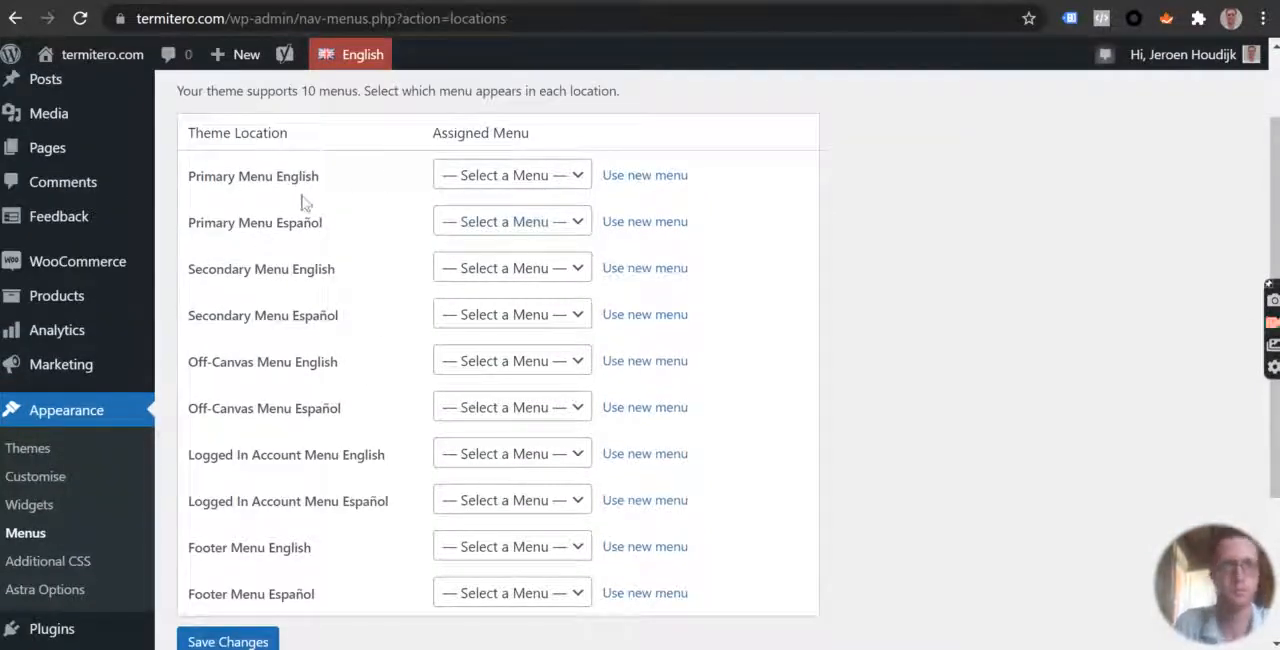
{"action": "left_click", "coordinate": [511, 175]}
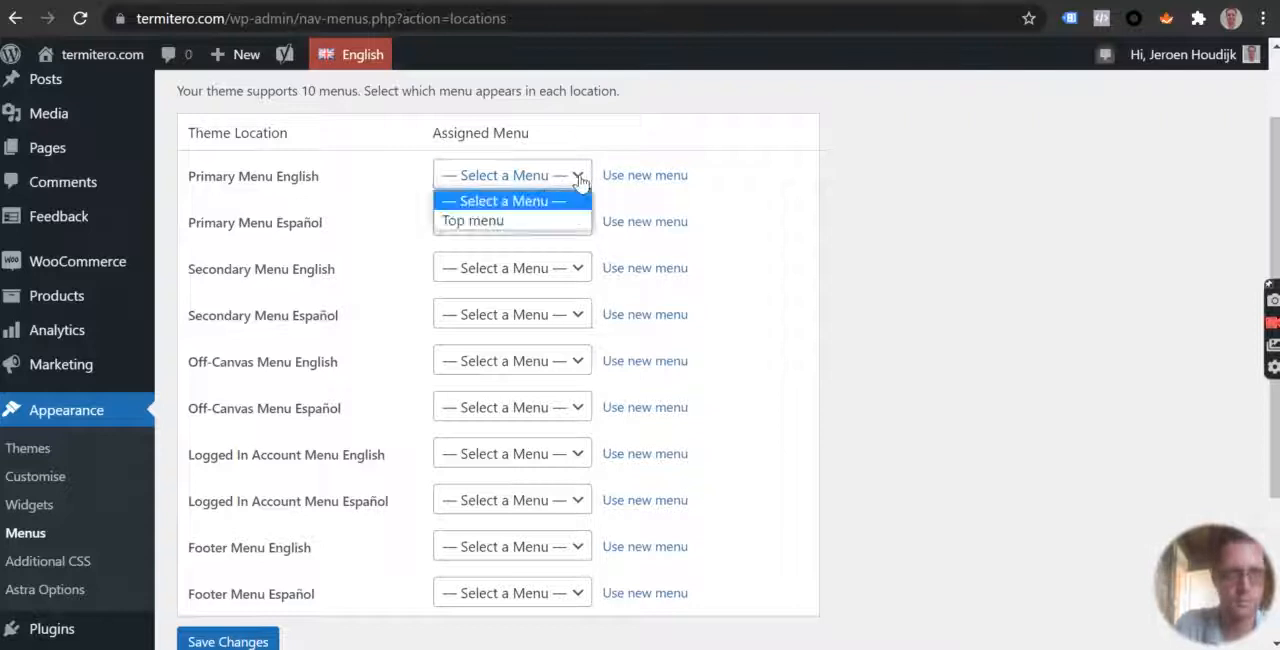
{"action": "left_click", "coordinate": [472, 220]}
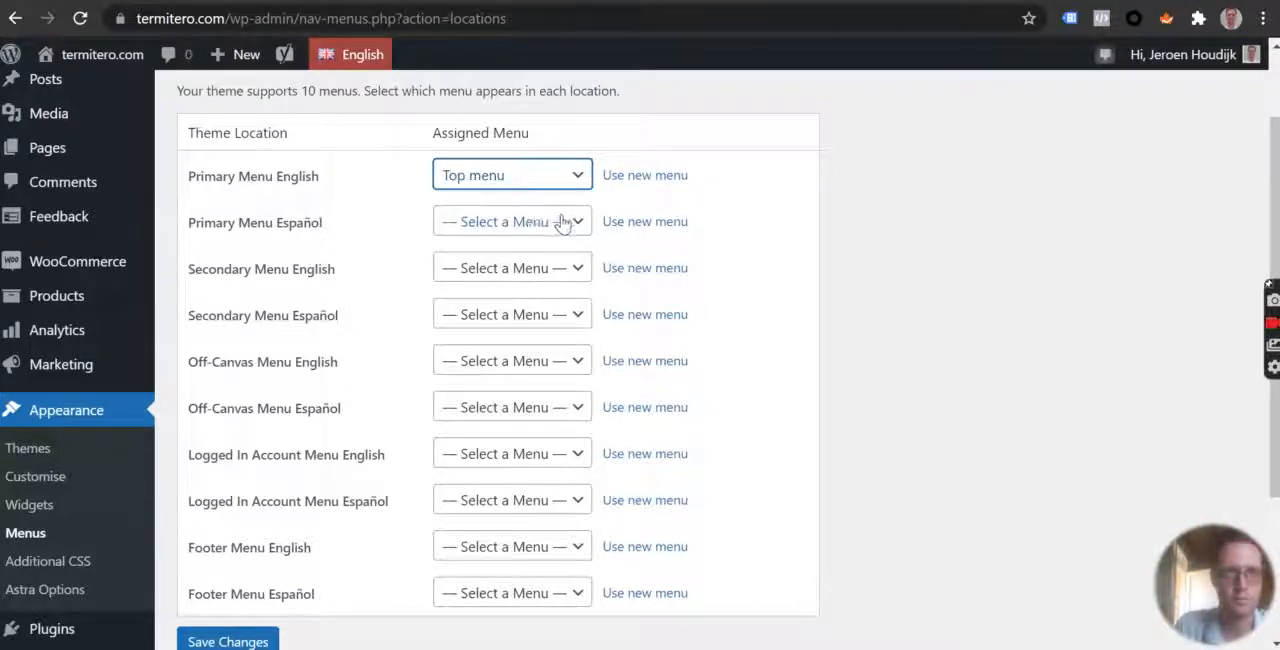
{"action": "left_click", "coordinate": [511, 221]}
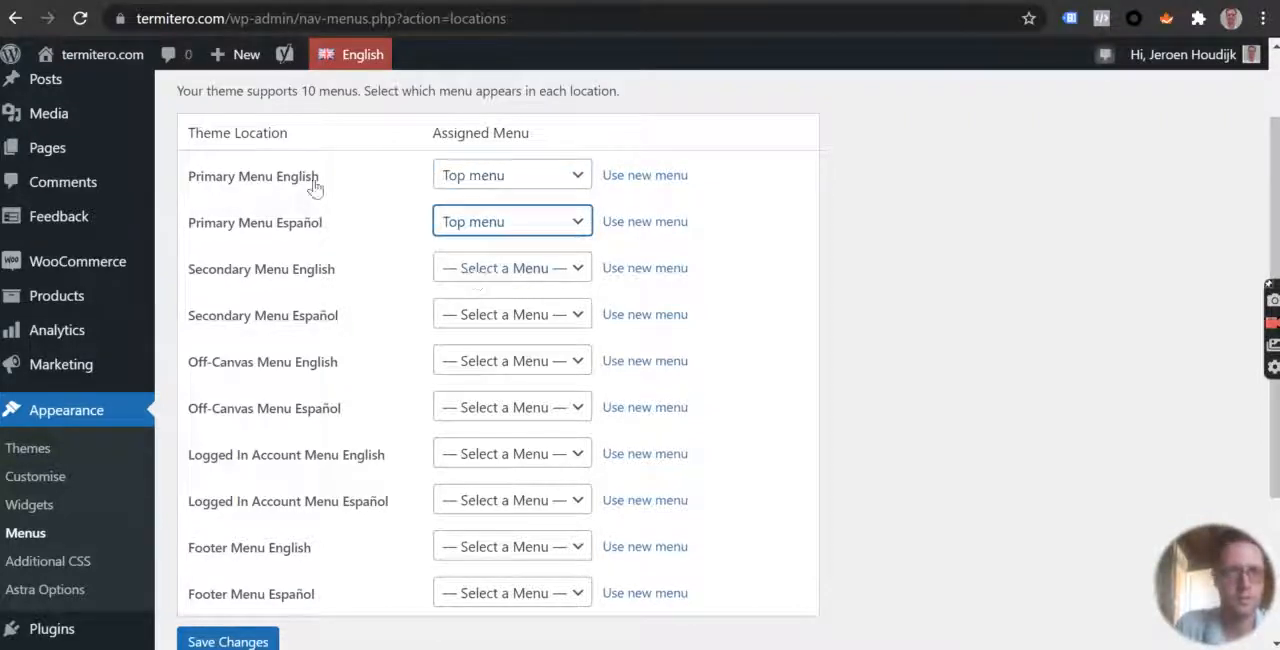
Assign Top menu to the Off-Canvas English and Español locations and save.
{"action": "scroll", "scroll_direction": "down", "scroll_amount": 3}
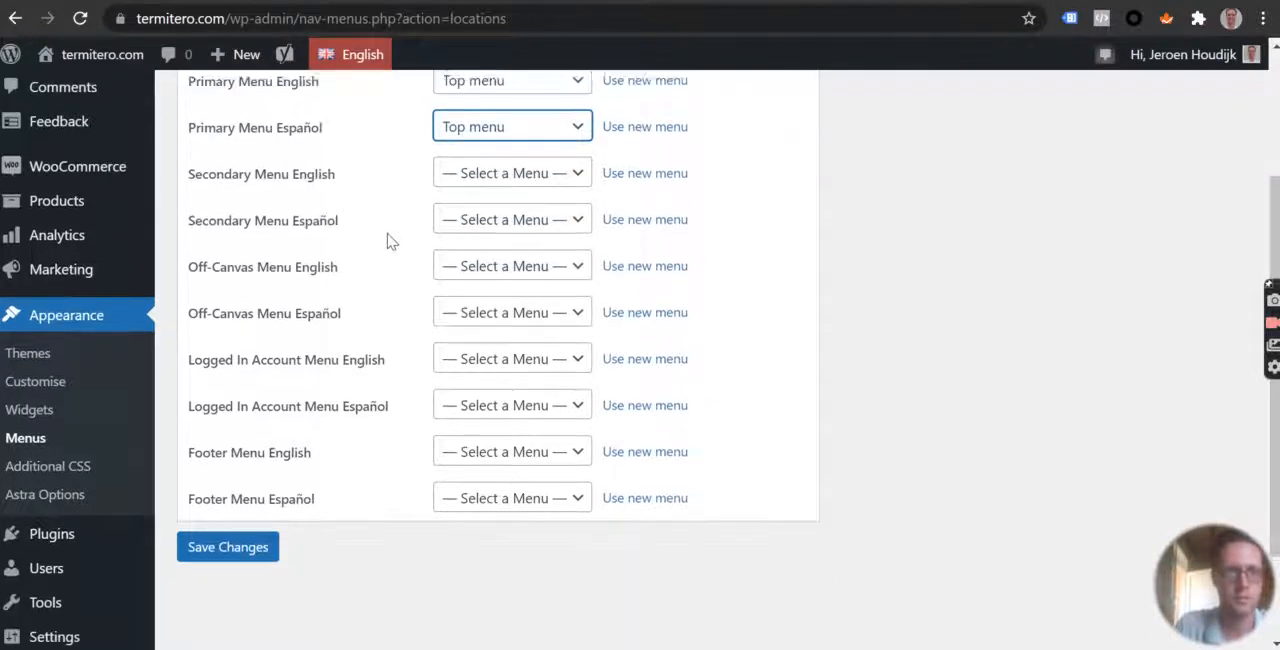
{"action": "scroll", "scroll_direction": "up", "scroll_amount": 3}
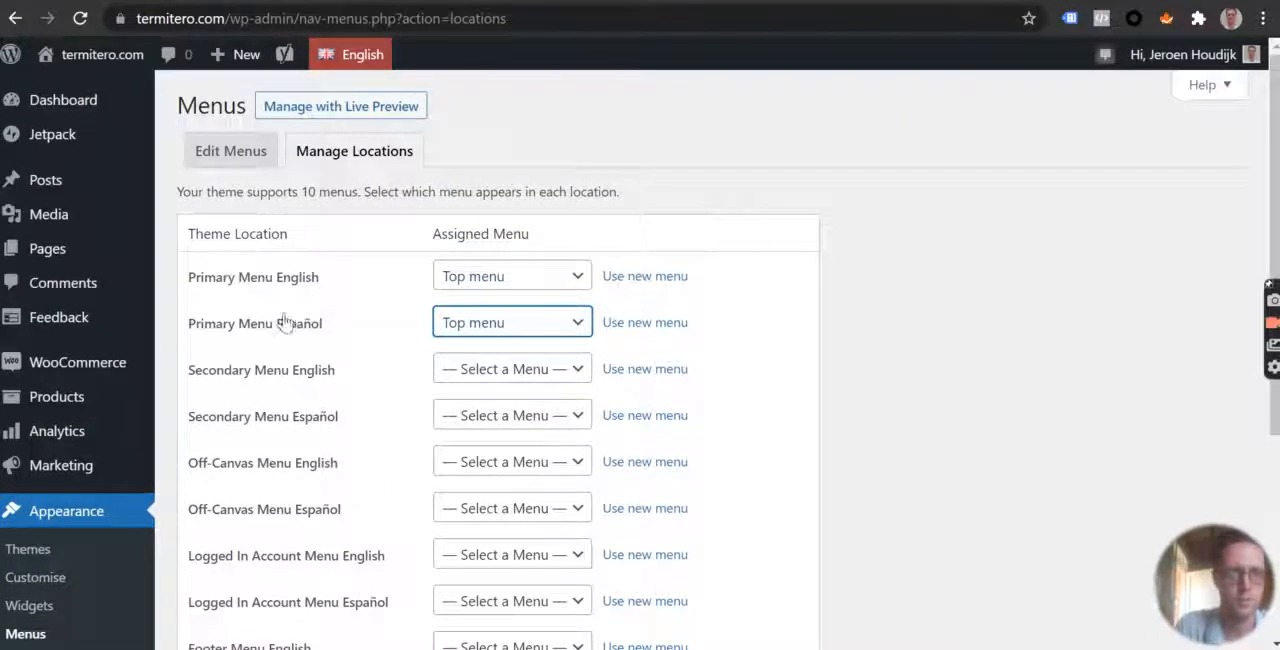
{"action": "scroll", "scroll_direction": "down", "scroll_amount": 3}
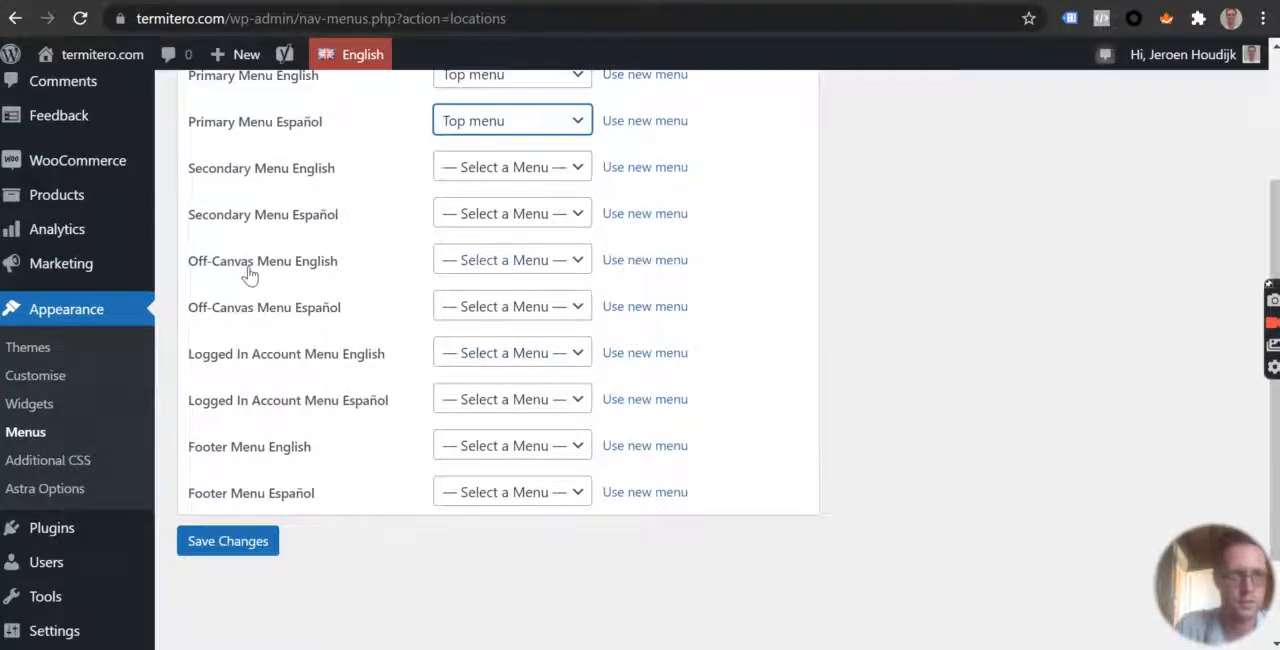
{"action": "mouse_move", "coordinate": [570, 278]}
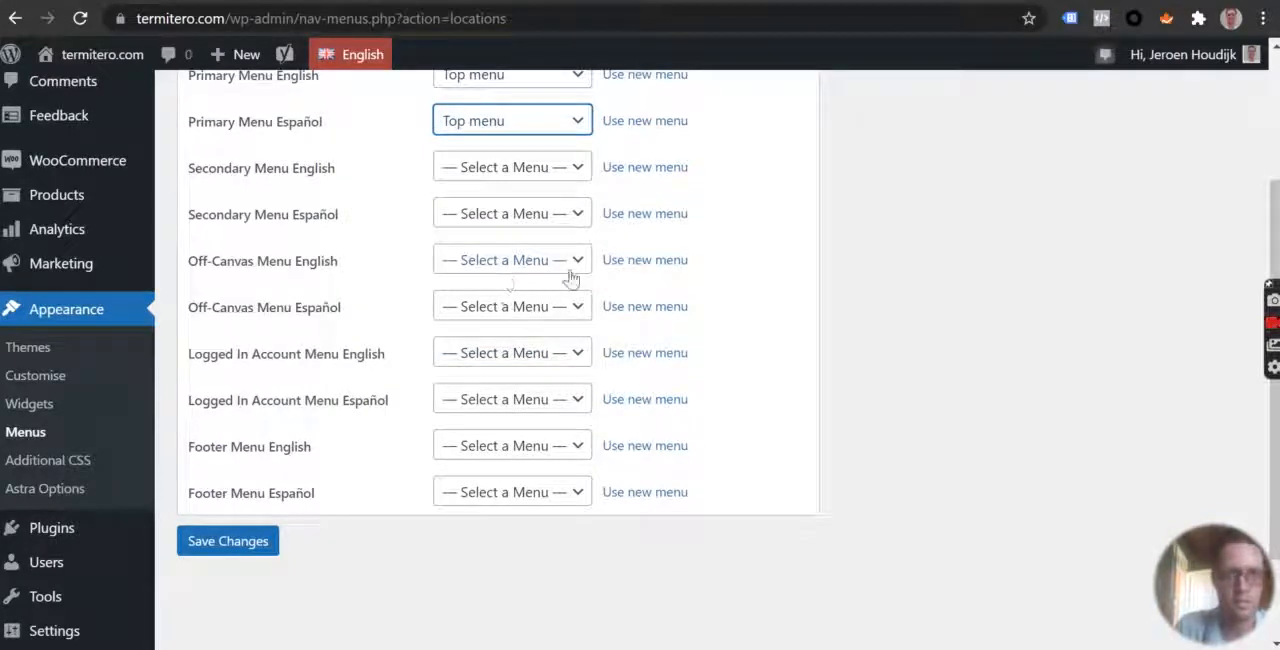
{"action": "left_click", "coordinate": [511, 306]}
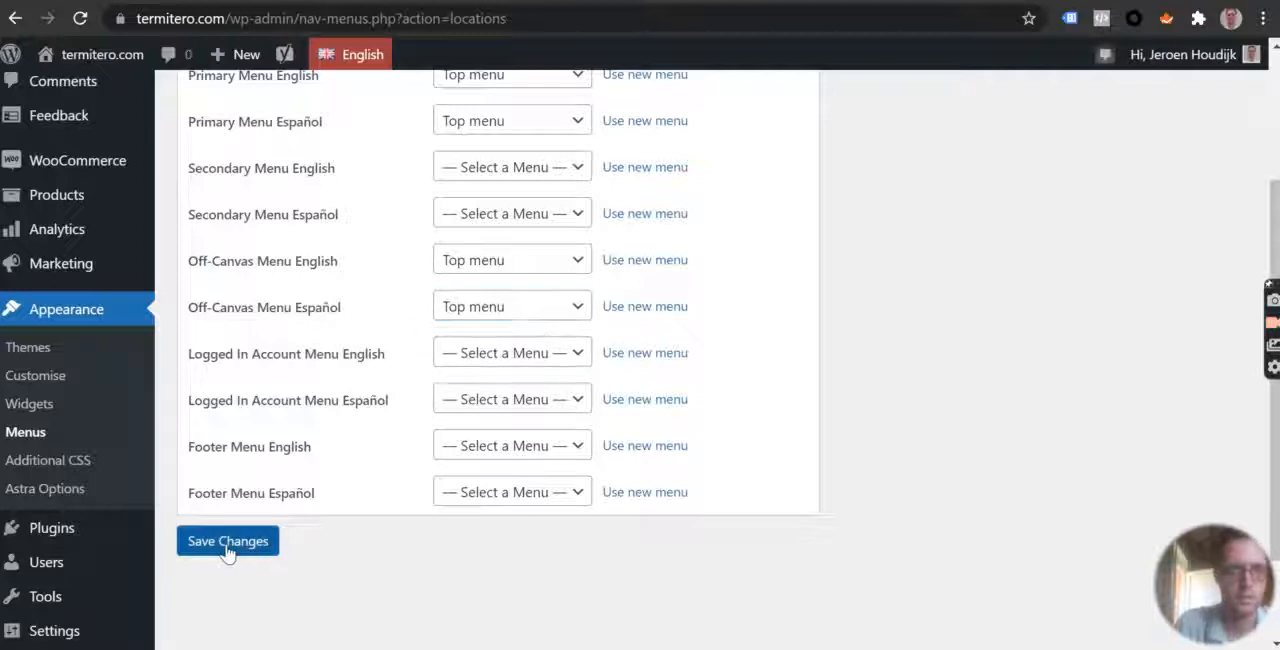
{"action": "left_click", "coordinate": [227, 540]}
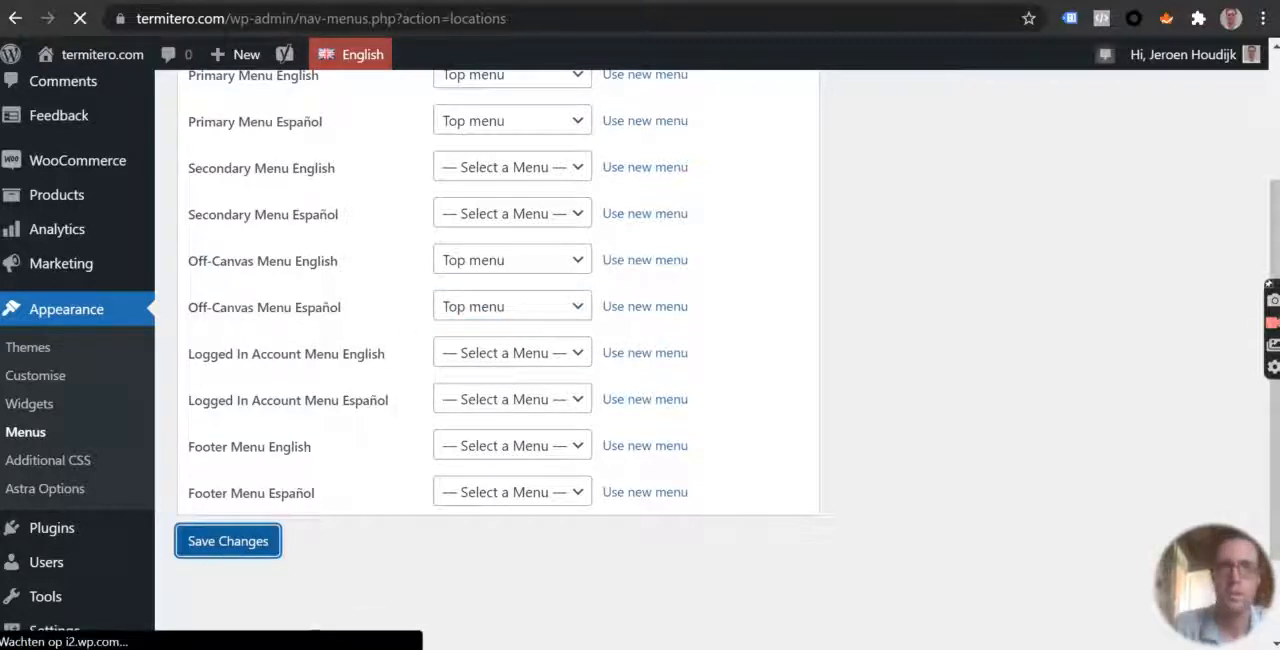
Open the live termitero.com home page and confirm the header shows Shop and language flags.
{"action": "left_click", "coordinate": [228, 541]}
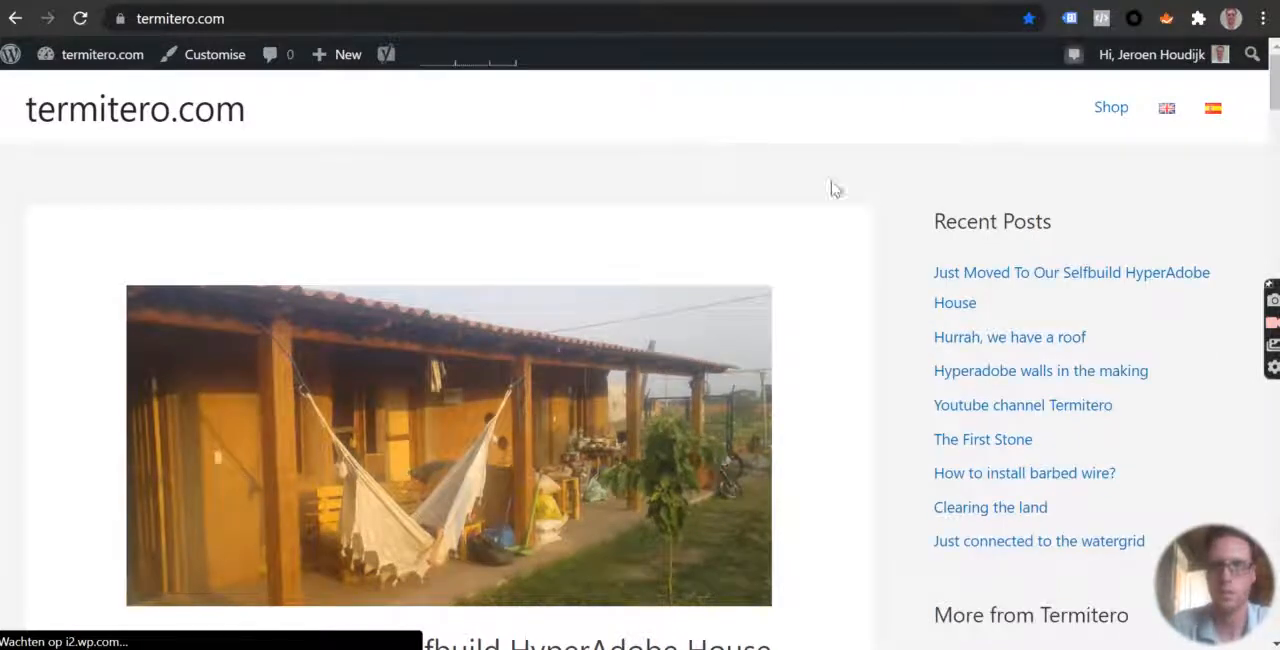
{"action": "mouse_move", "coordinate": [1029, 283]}
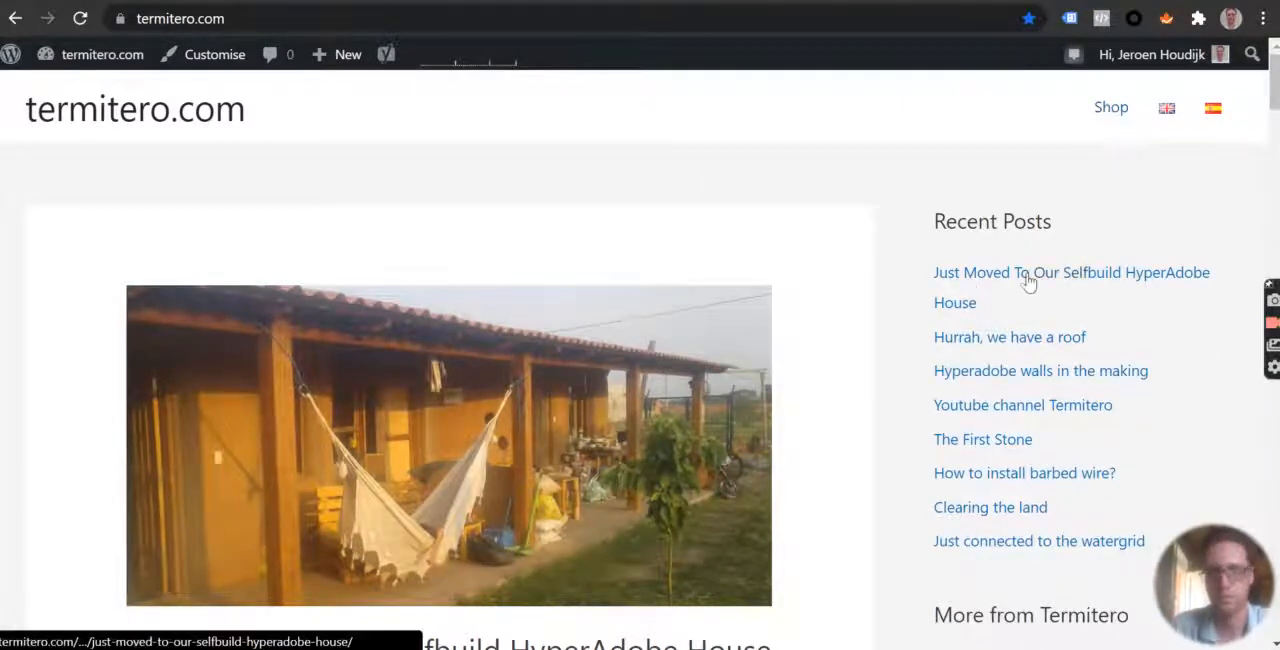
{"action": "mouse_move", "coordinate": [996, 193]}
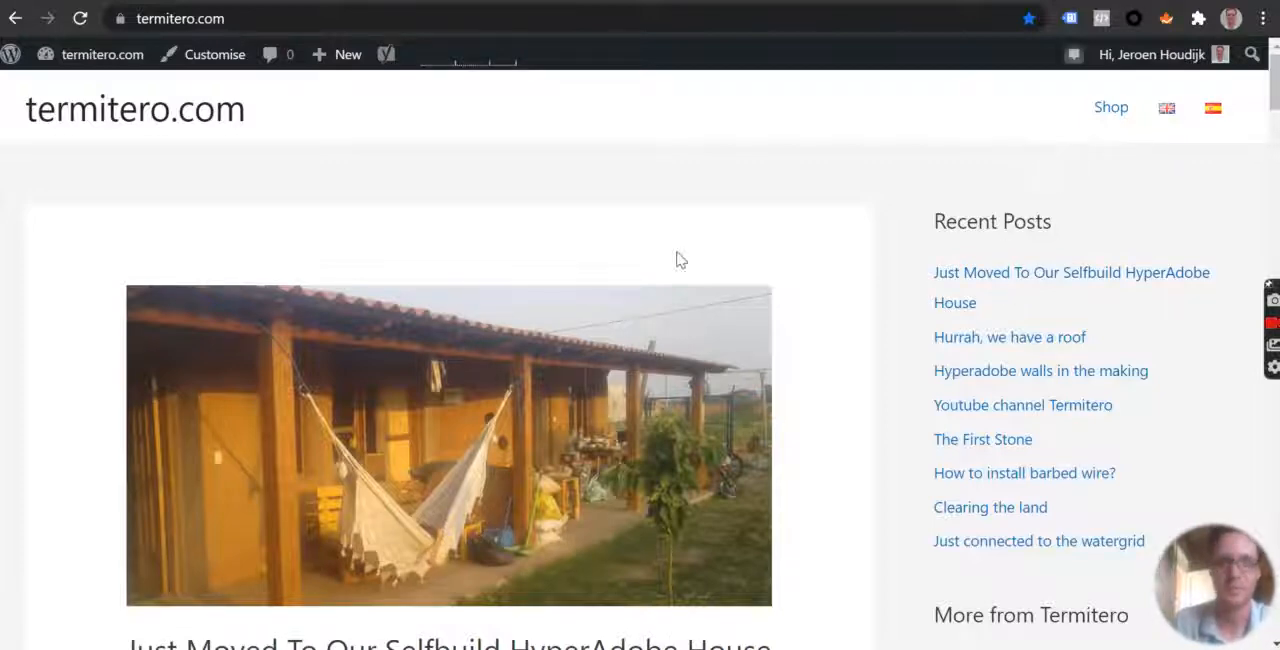
{"action": "scroll", "scroll_direction": "down", "scroll_amount": 3}
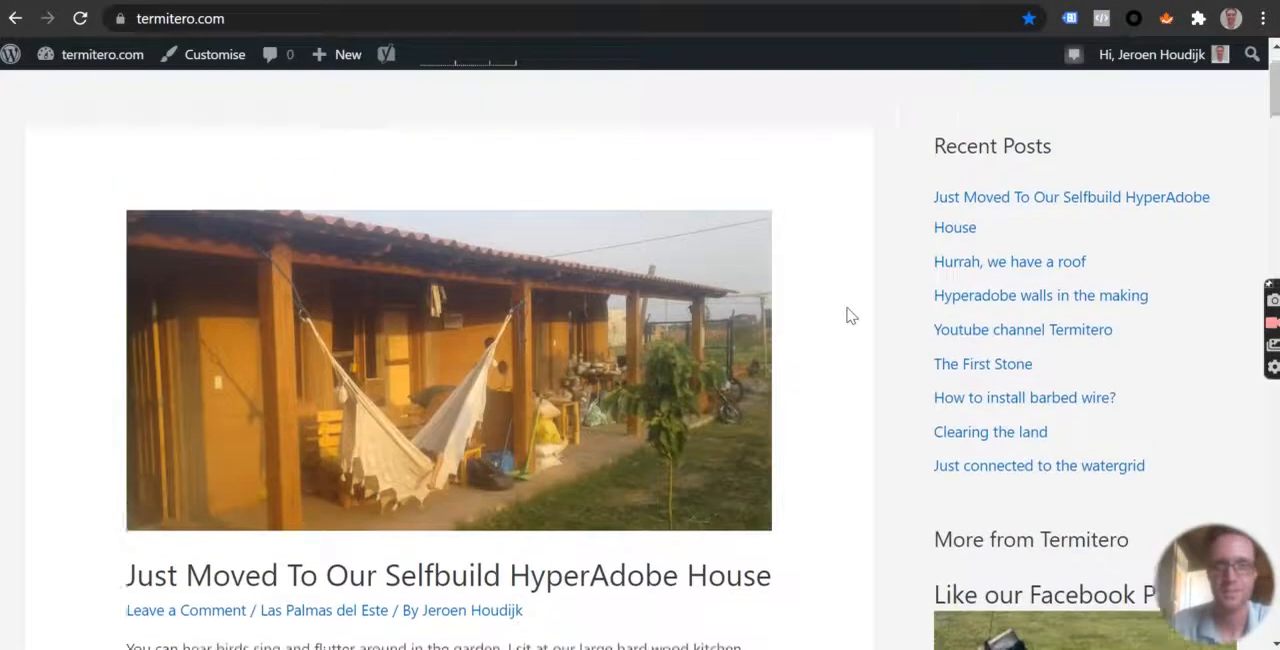